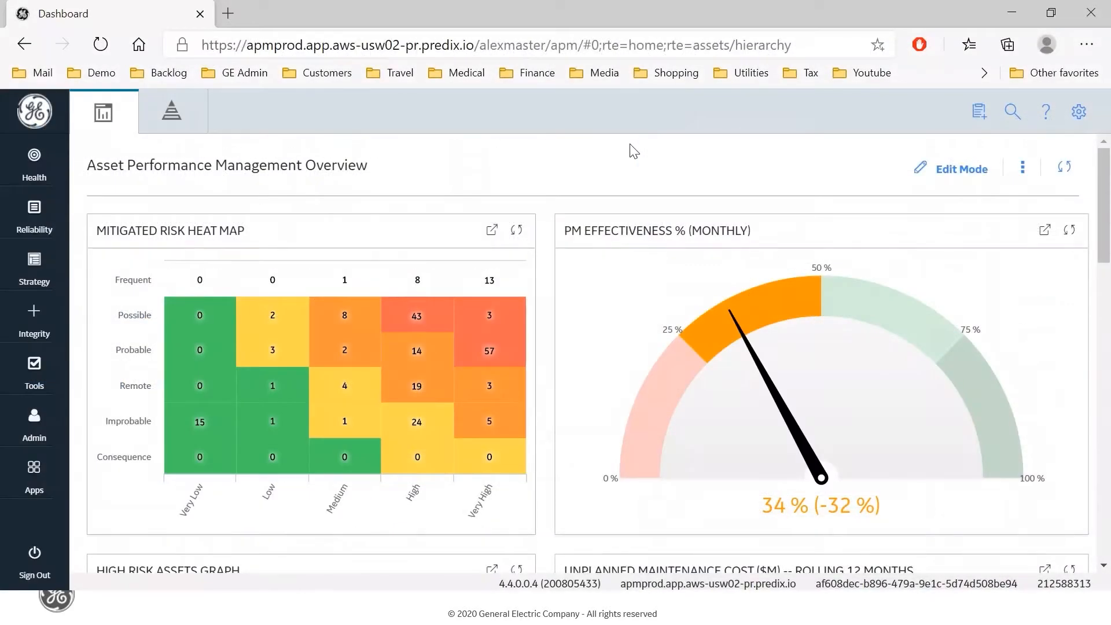
mouse_move(462, 125)
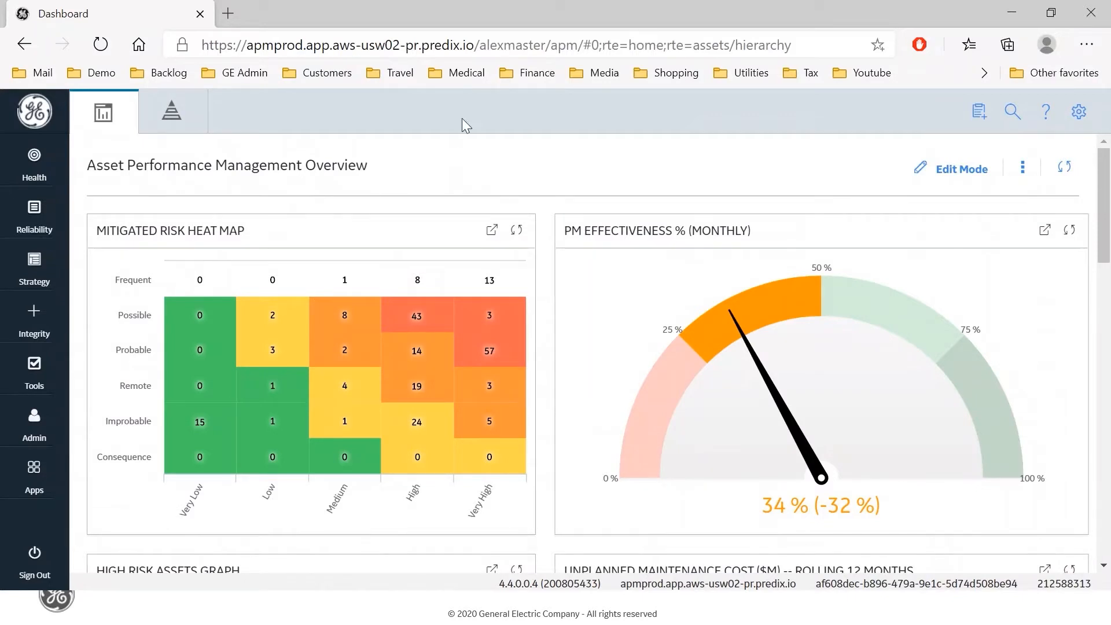
mouse_move(63, 236)
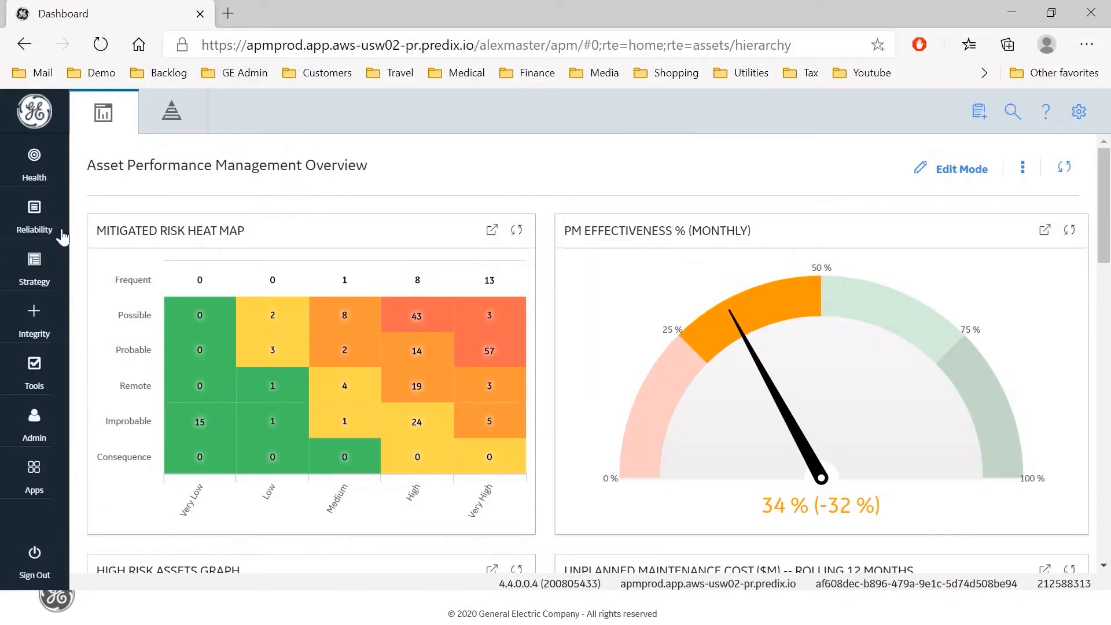
Step: Go to Production Loss Analysis under the Reliability tools
click(34, 212)
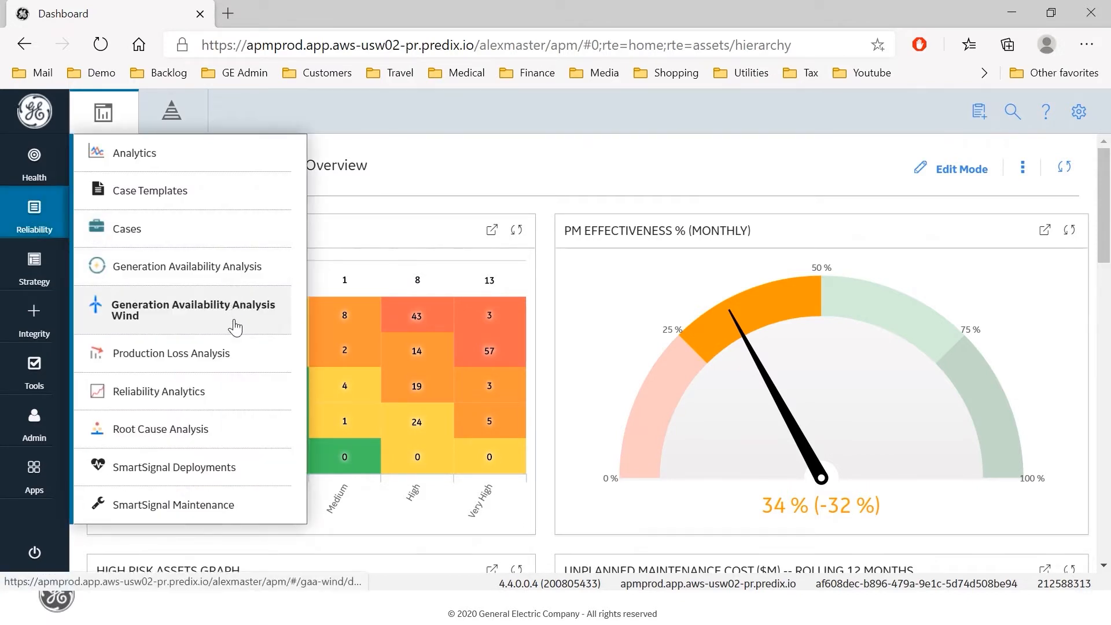
click(192, 310)
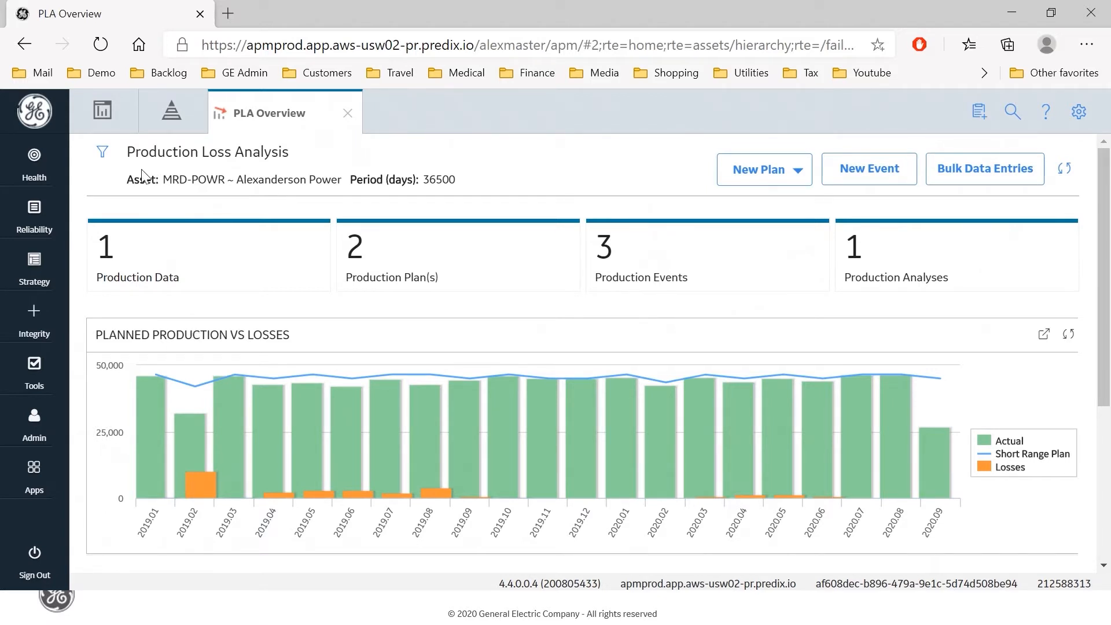
Step: Set the analysis asset to Home and list all 33 production data plans
click(101, 152)
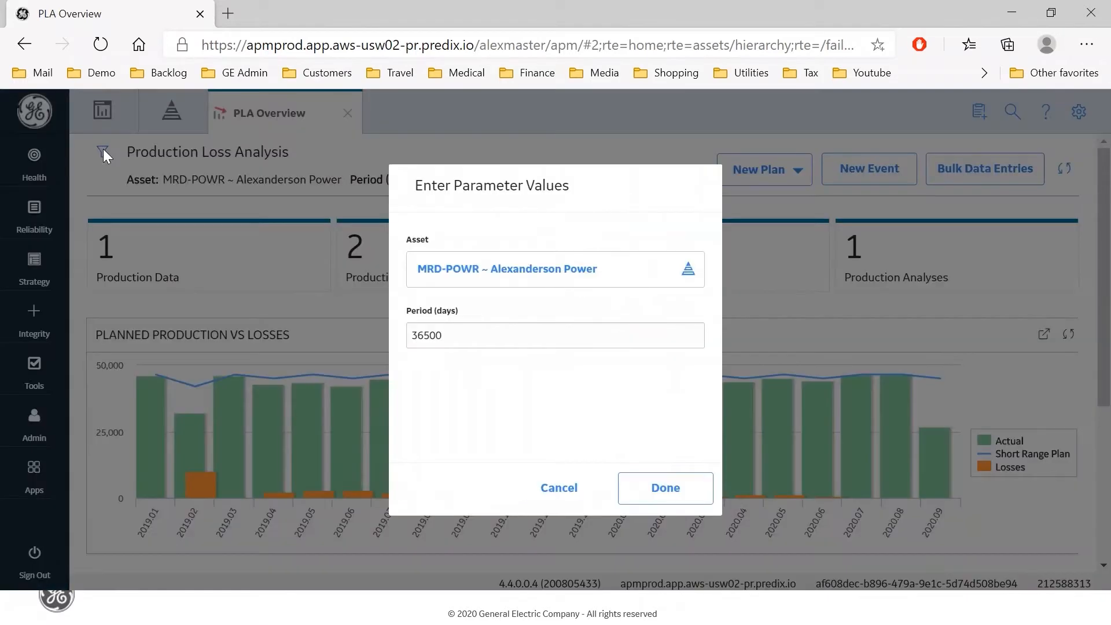
click(686, 269)
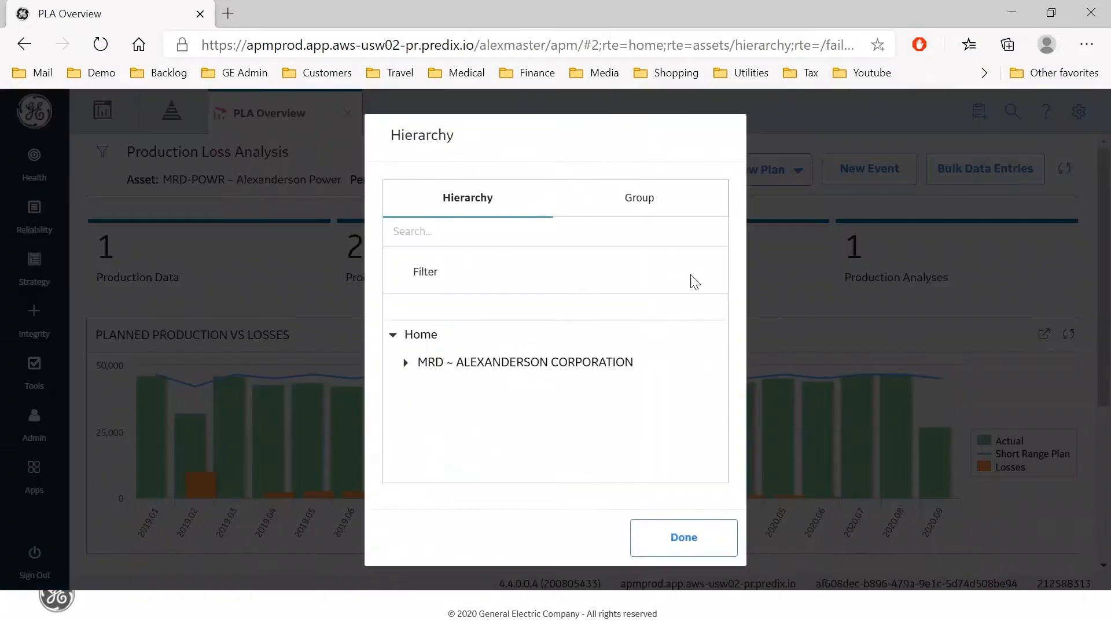
click(421, 333)
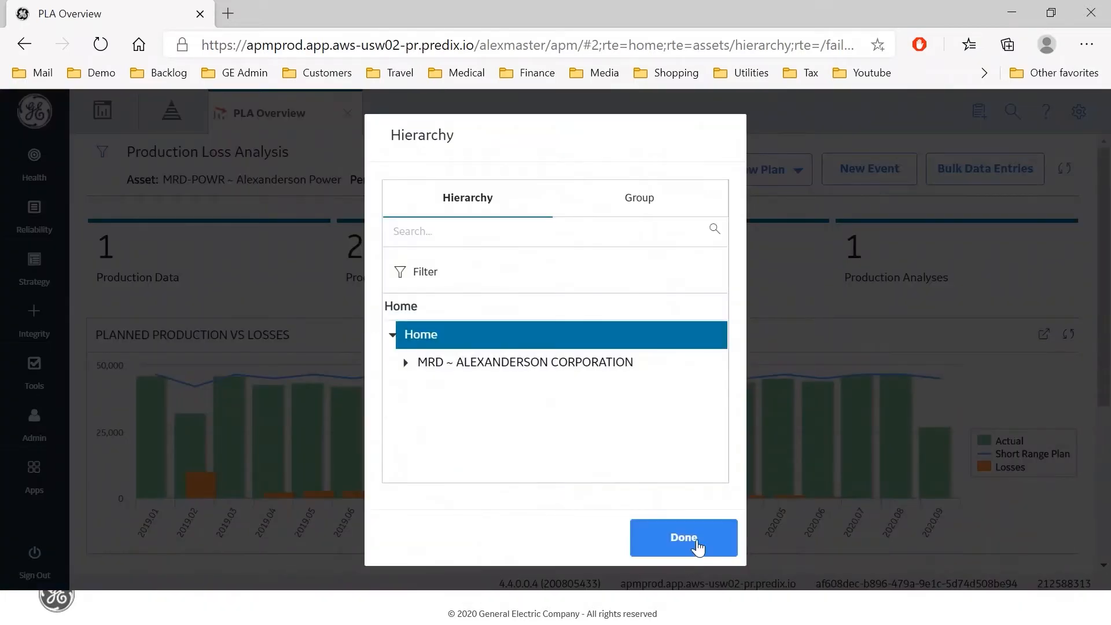
click(682, 537)
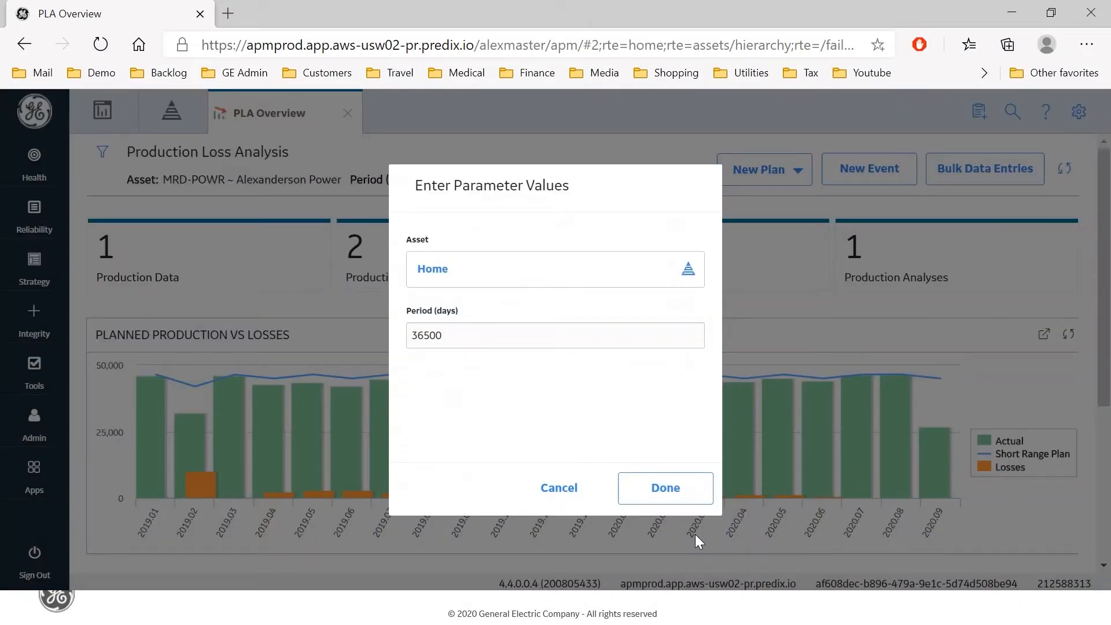
click(664, 487)
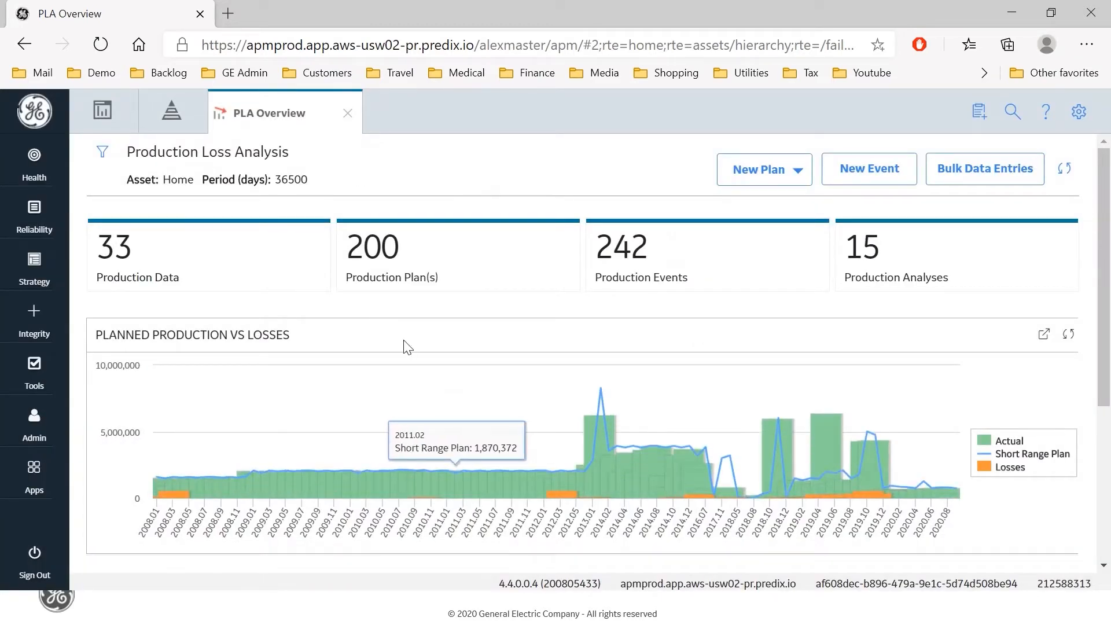
click(208, 254)
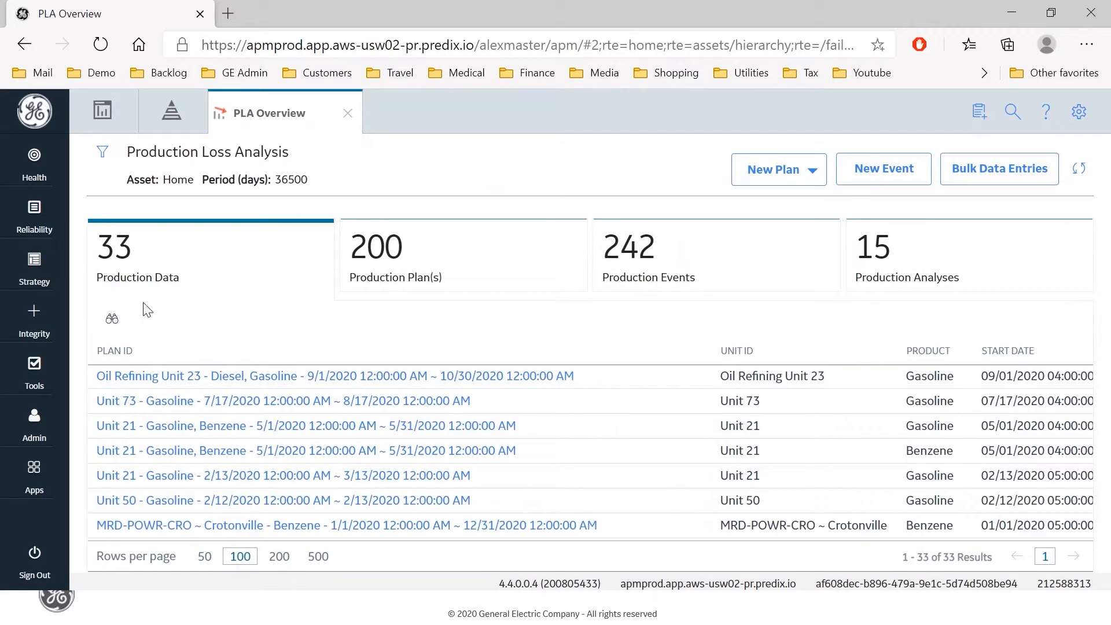
Step: Show the Diesel production figures for the Oil Refining Unit 23 plan
click(111, 317)
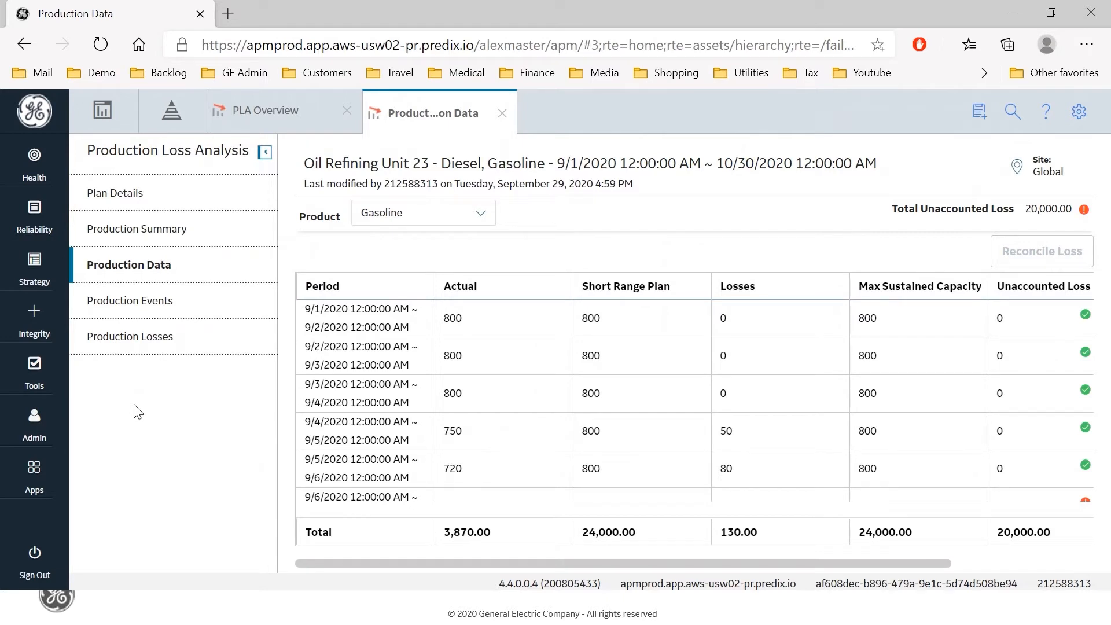
mouse_move(304, 296)
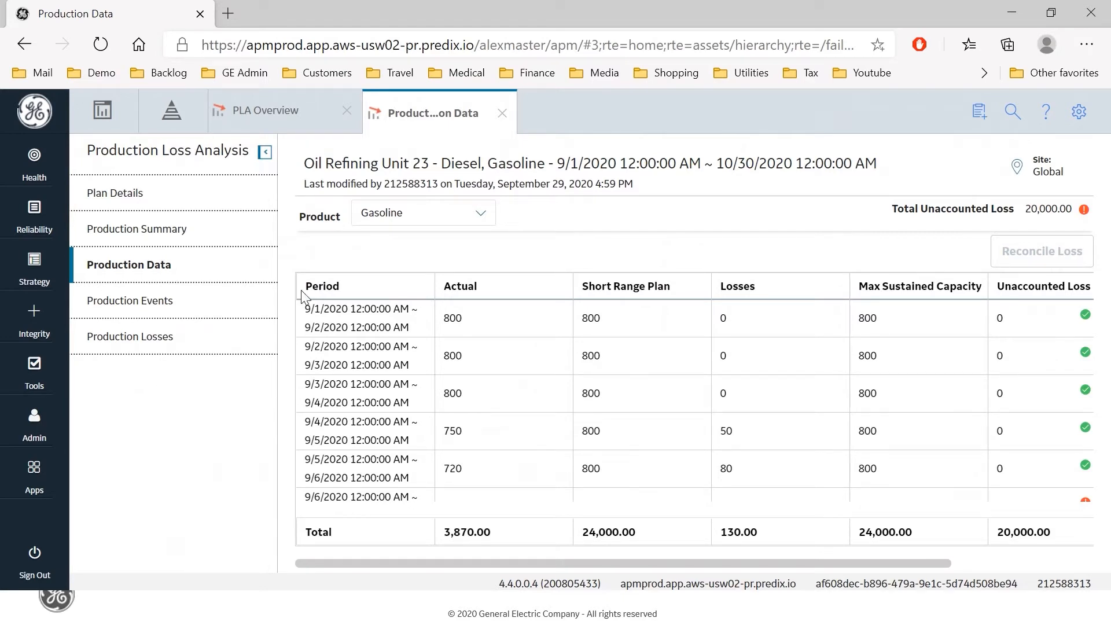
click(422, 213)
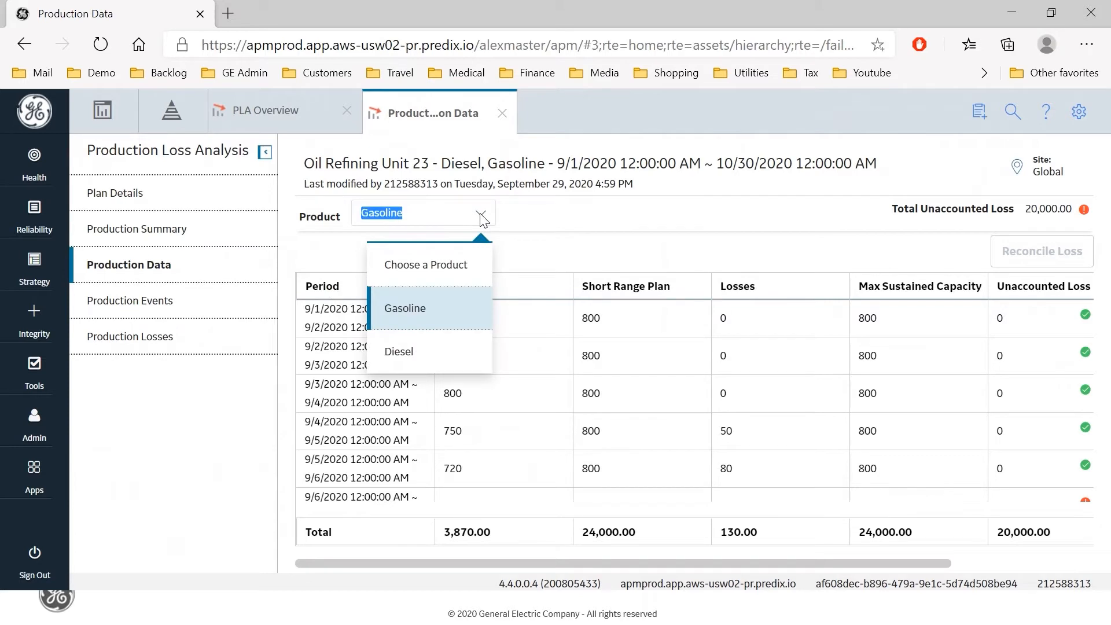
mouse_move(431, 352)
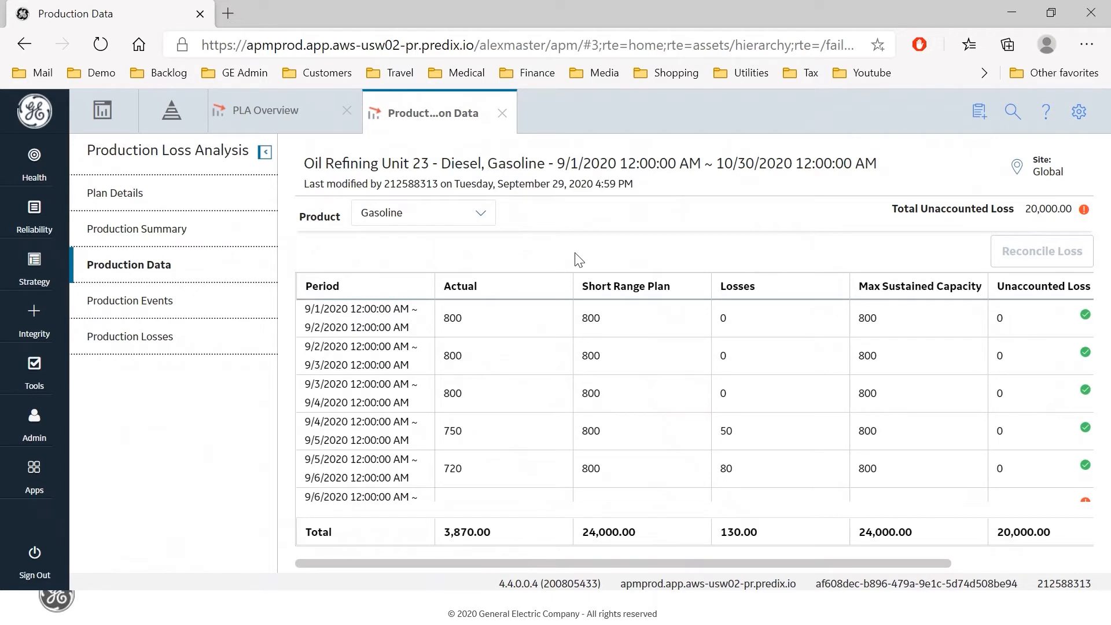
mouse_move(589, 97)
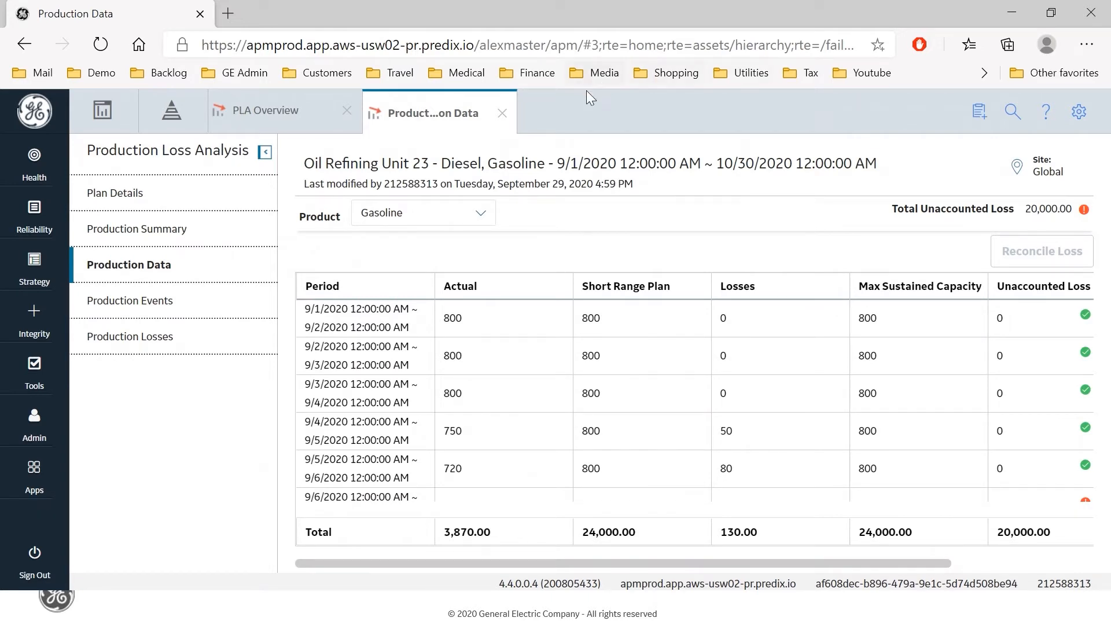
click(423, 213)
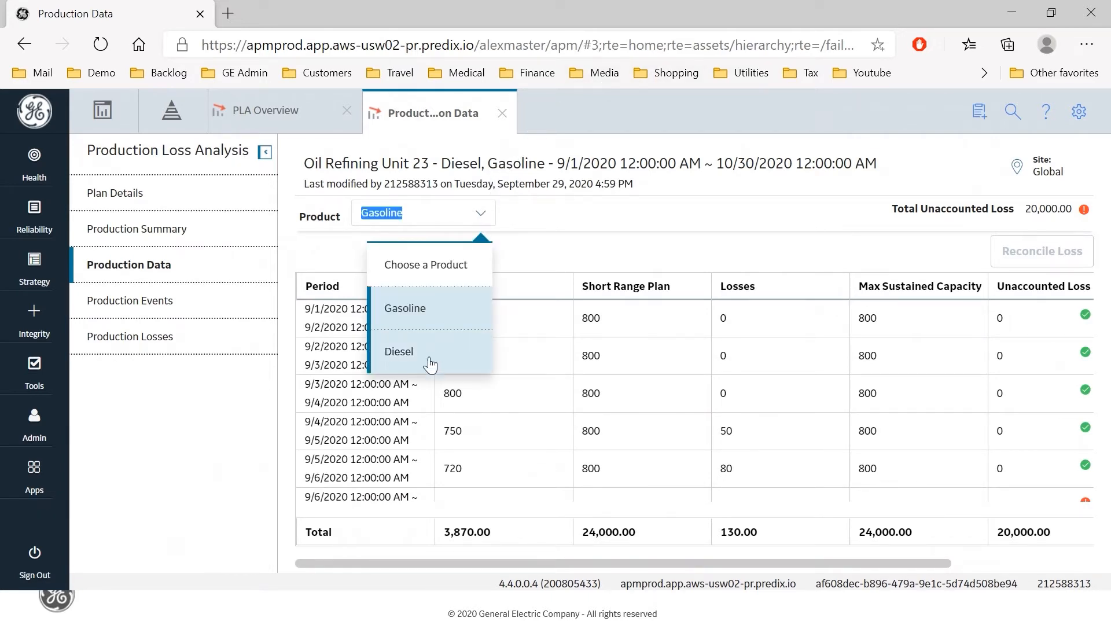
click(398, 351)
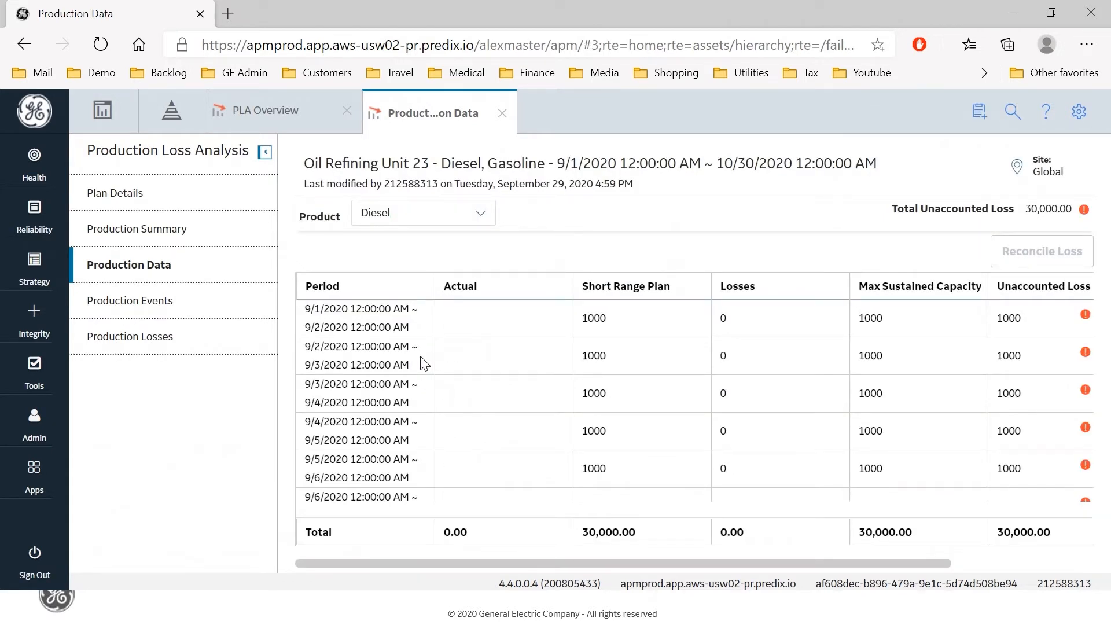
mouse_move(478, 331)
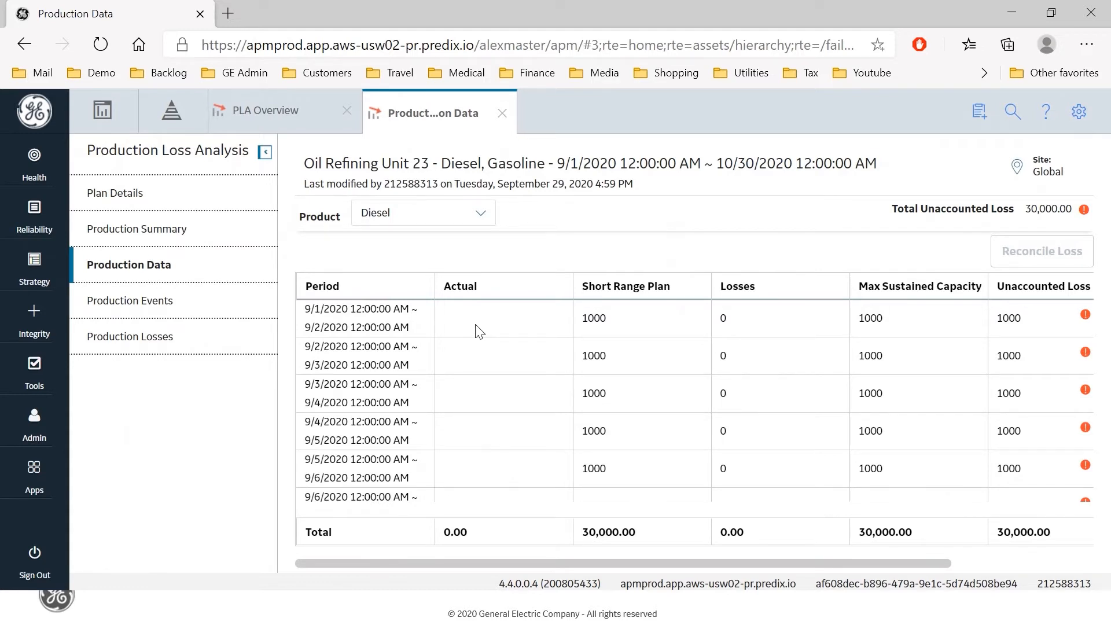
Step: Enter Diesel actuals of 1000 for 9/1 and 900 for 9/2
click(488, 317)
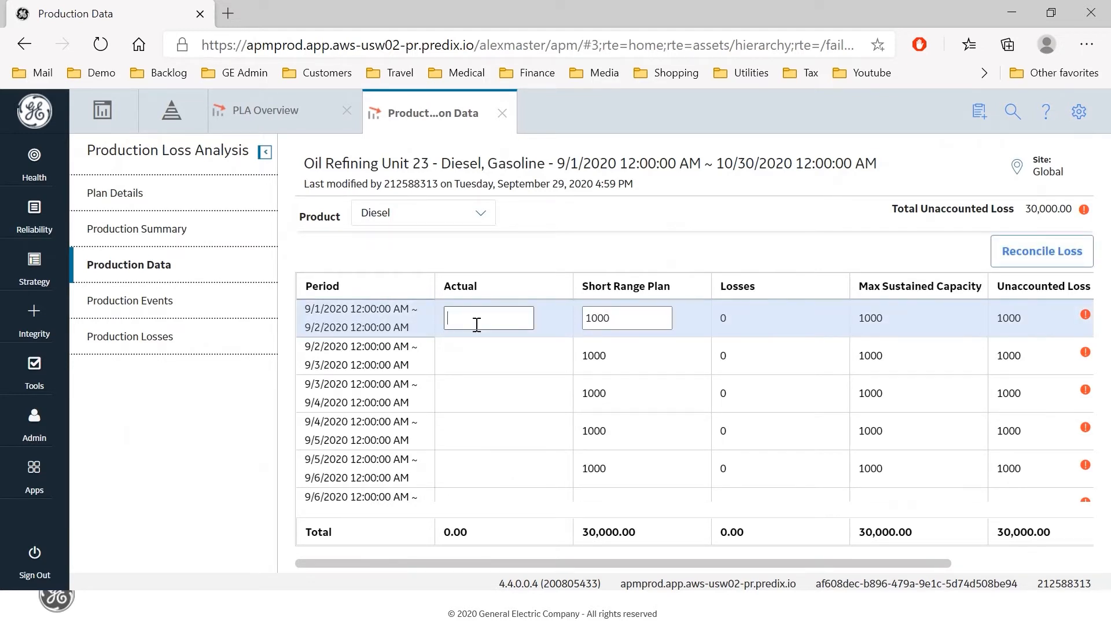
text(100)
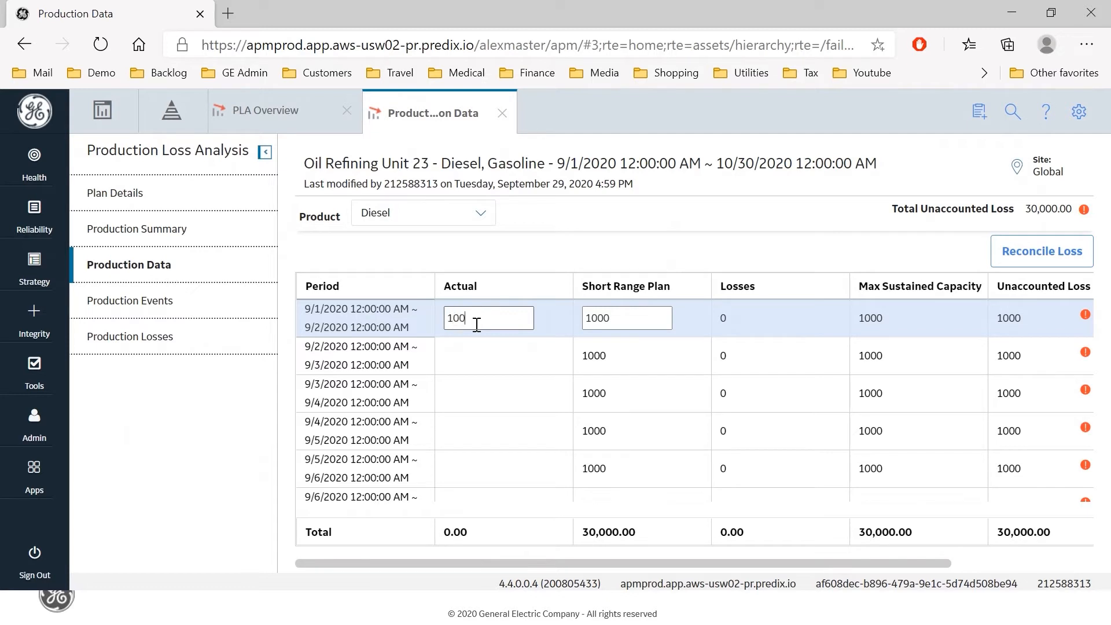
text(0)
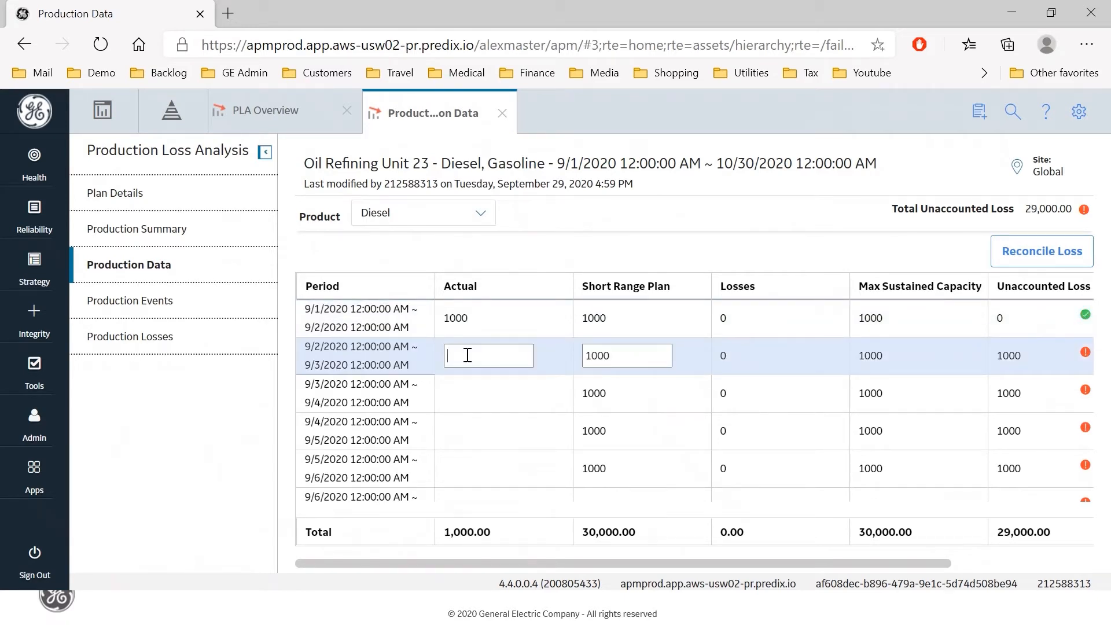
text(900)
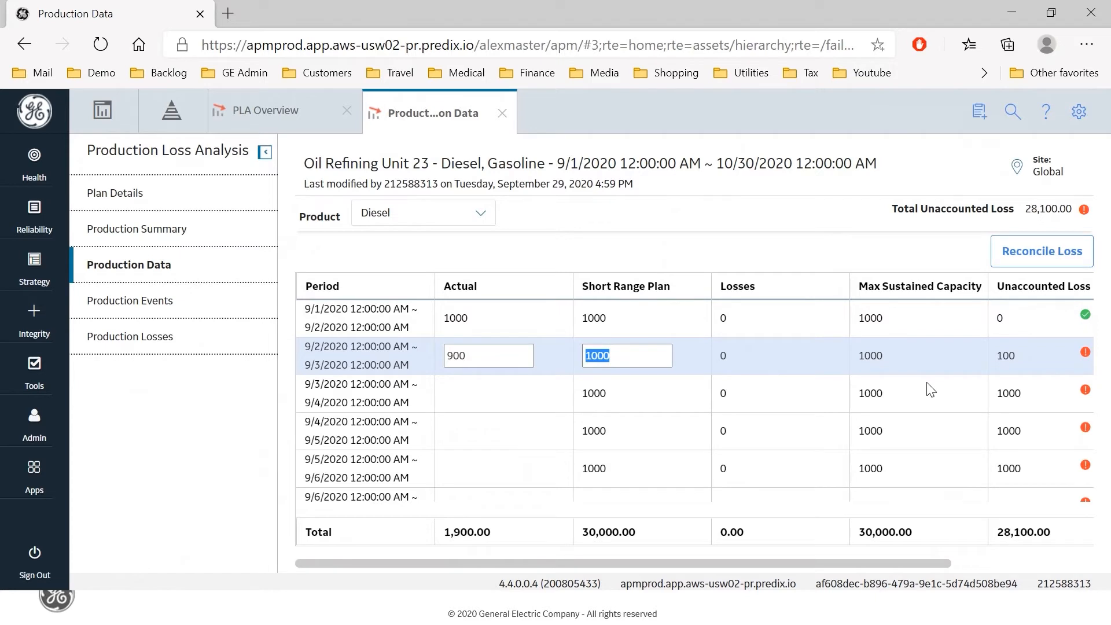
mouse_move(1016, 324)
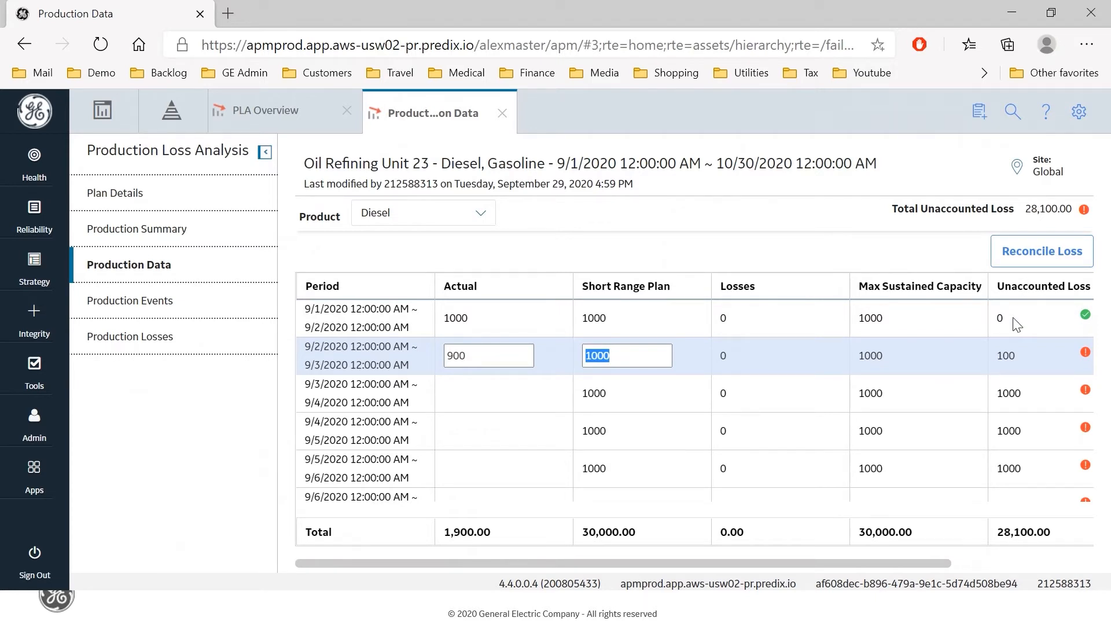
mouse_move(1007, 367)
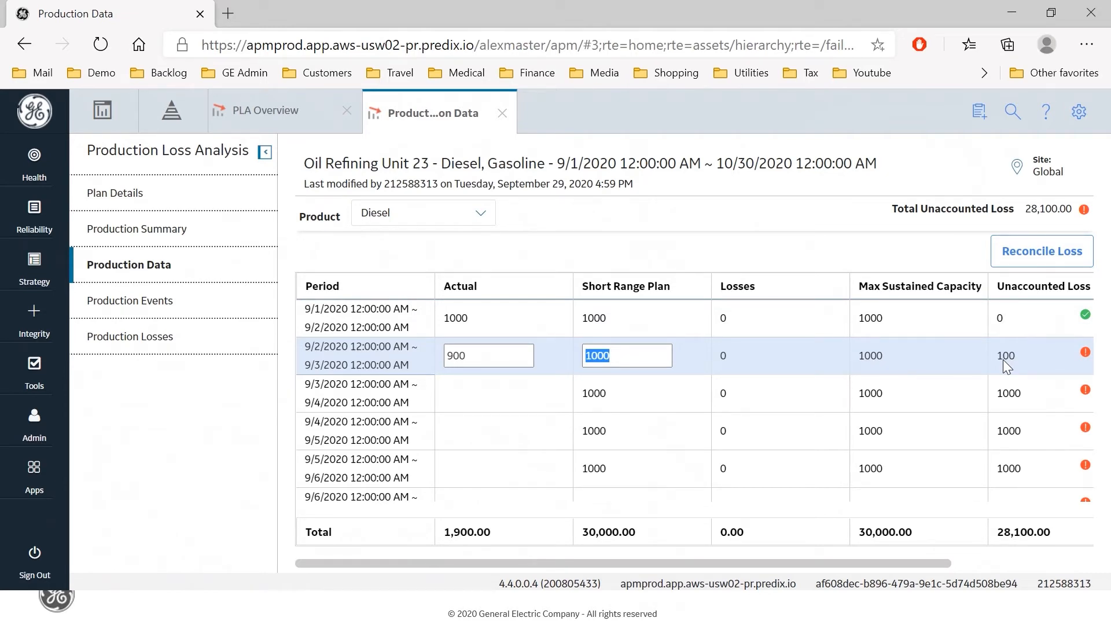
mouse_move(577, 392)
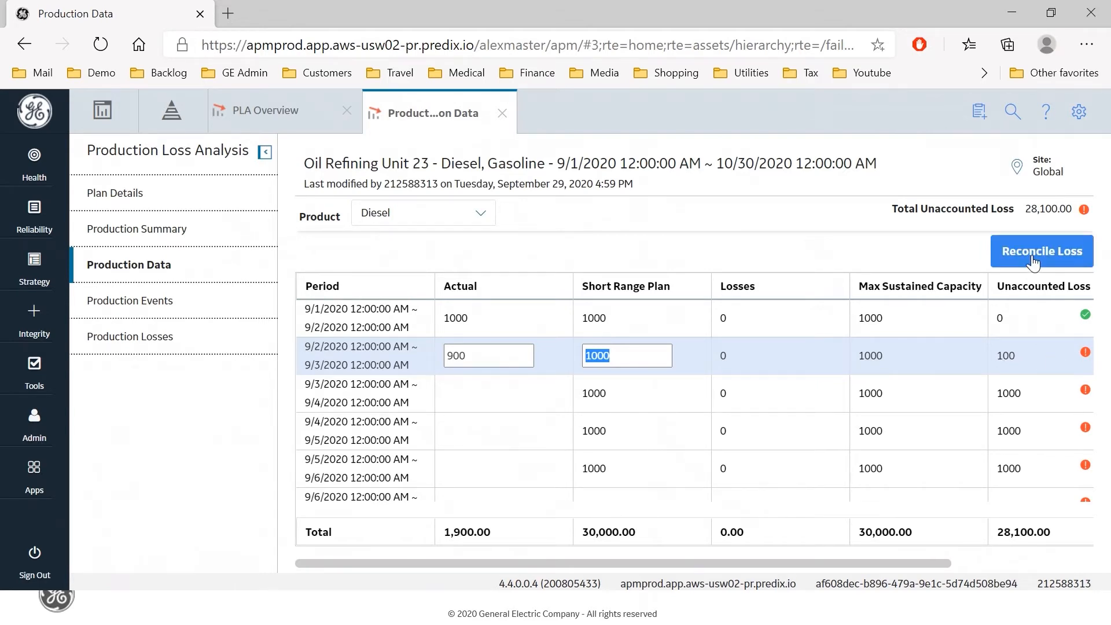
Step: Reconcile the 9/2 Diesel period carrying 100 unaccounted loss
click(1041, 251)
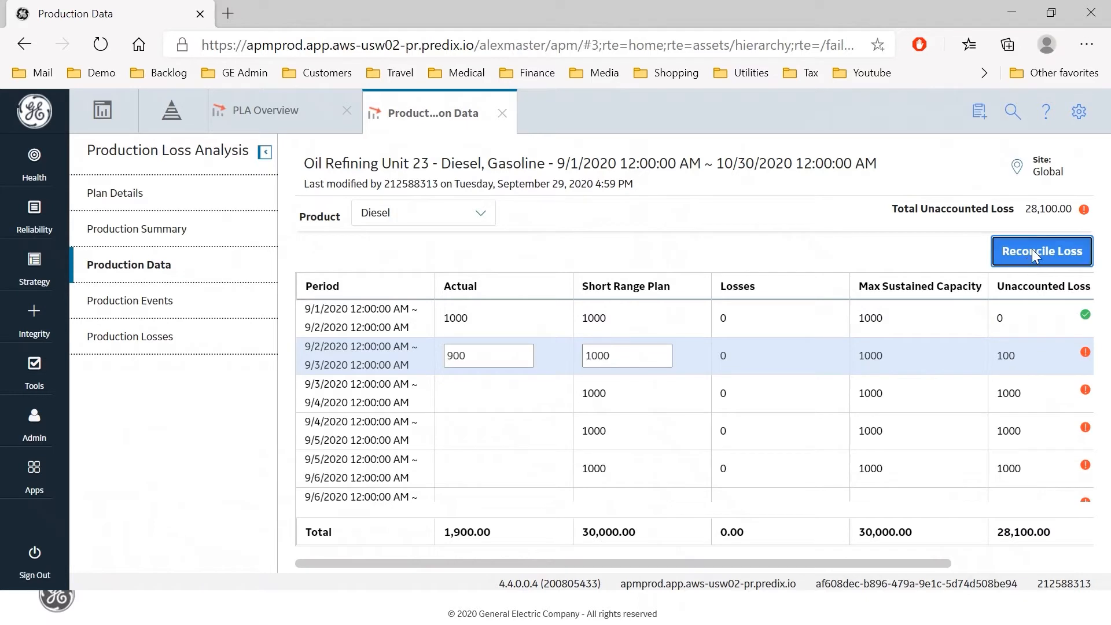
click(1041, 251)
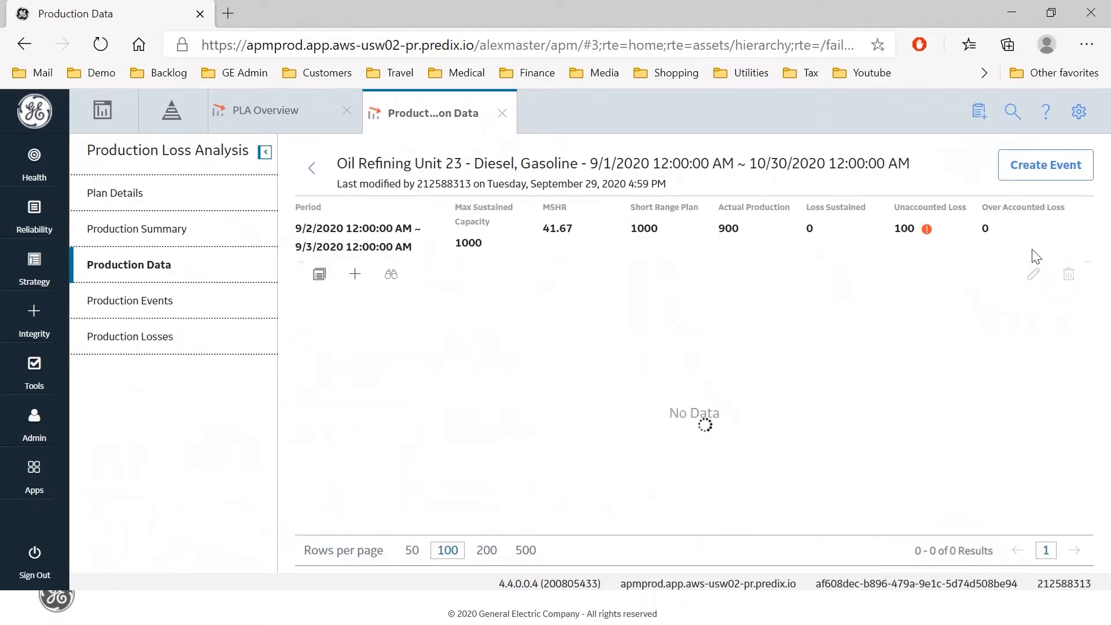
mouse_move(410, 314)
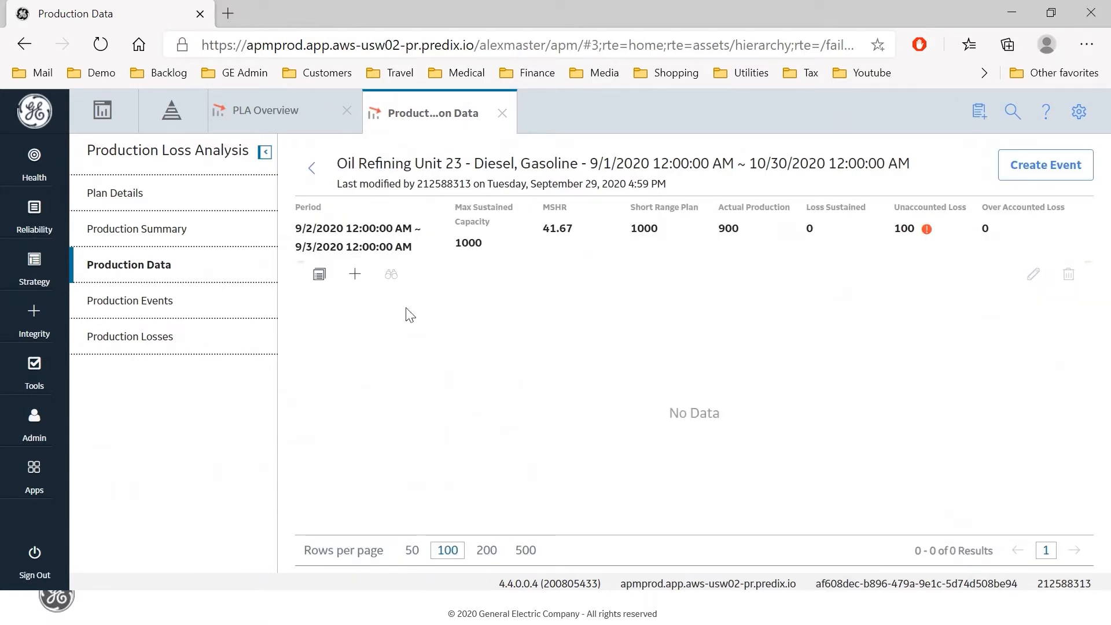
mouse_move(354, 275)
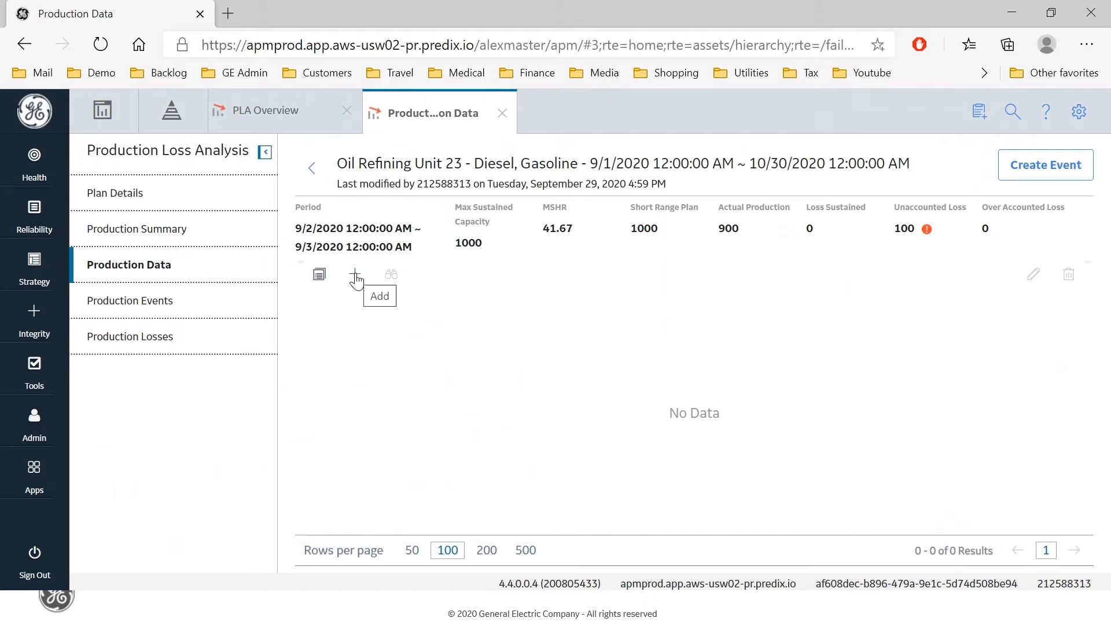
Step: Add a loss of 100 with 2.4 downtime hours and impact code OTSD - Other Slowdown Days
click(354, 276)
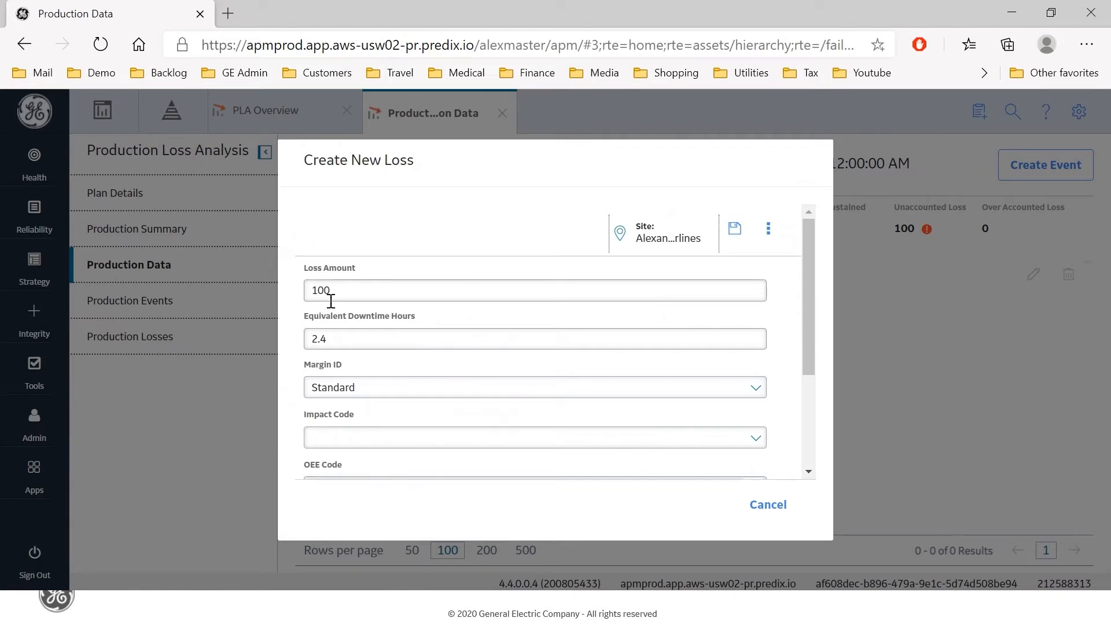
mouse_move(315, 314)
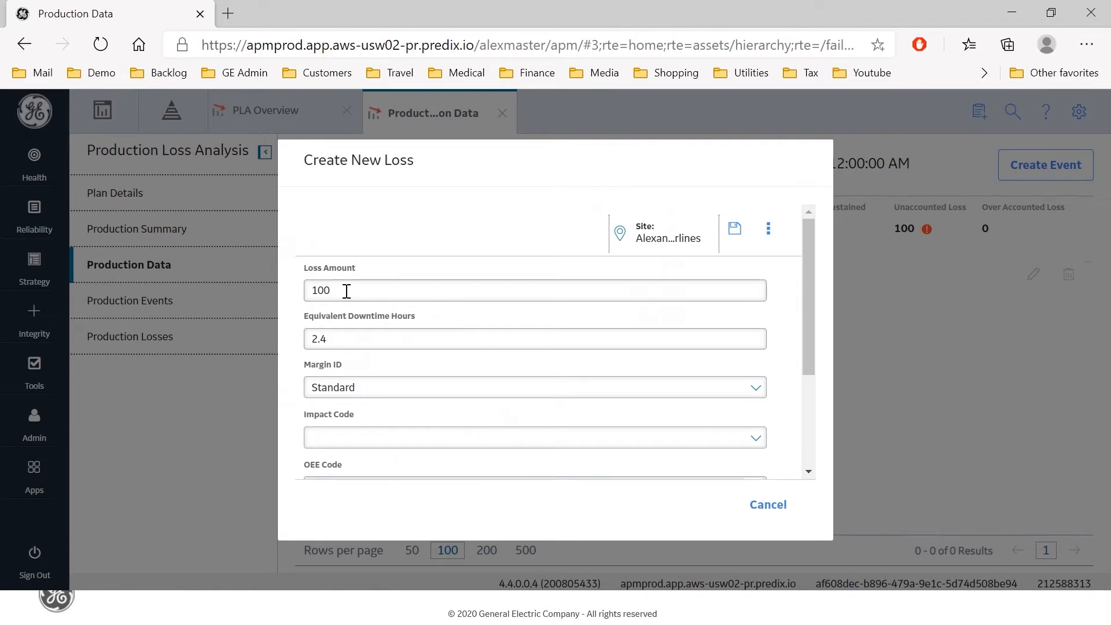
mouse_move(342, 329)
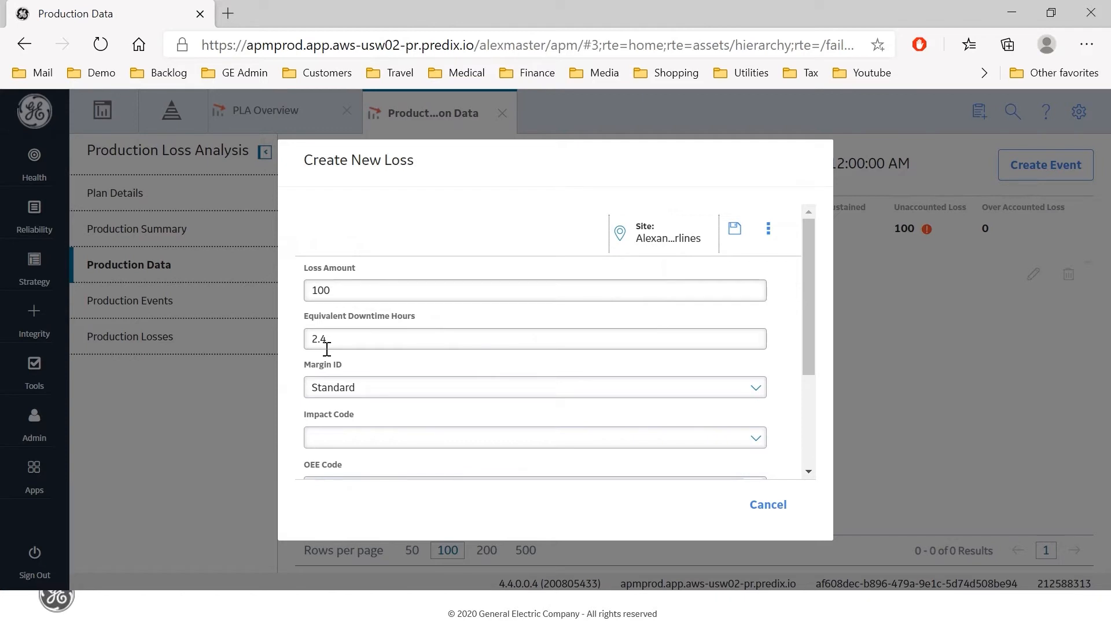
mouse_move(325, 315)
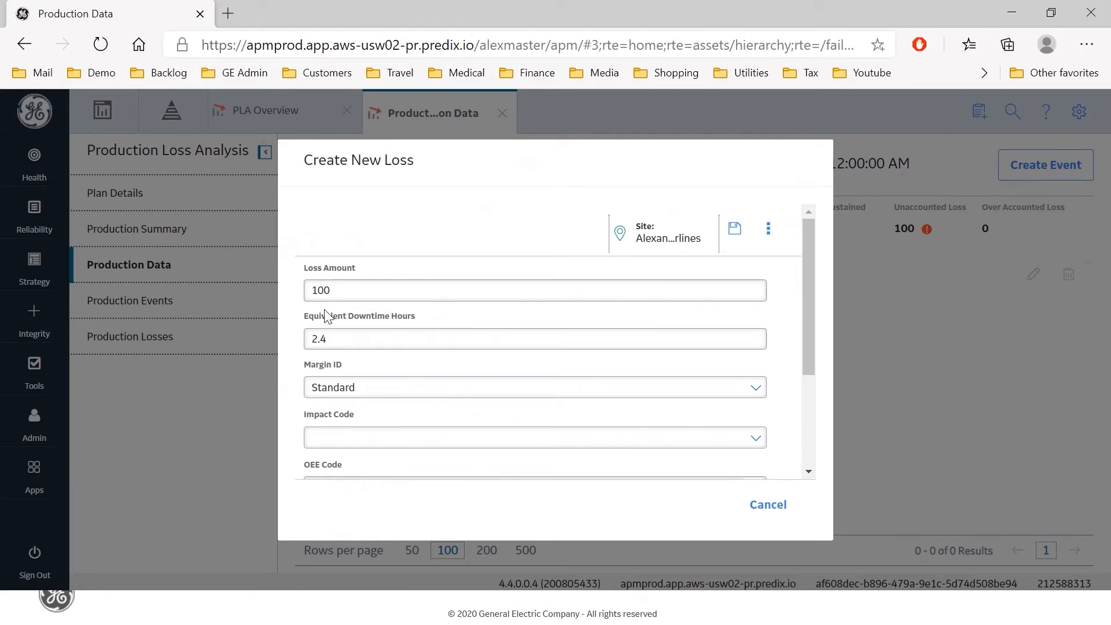
mouse_move(333, 360)
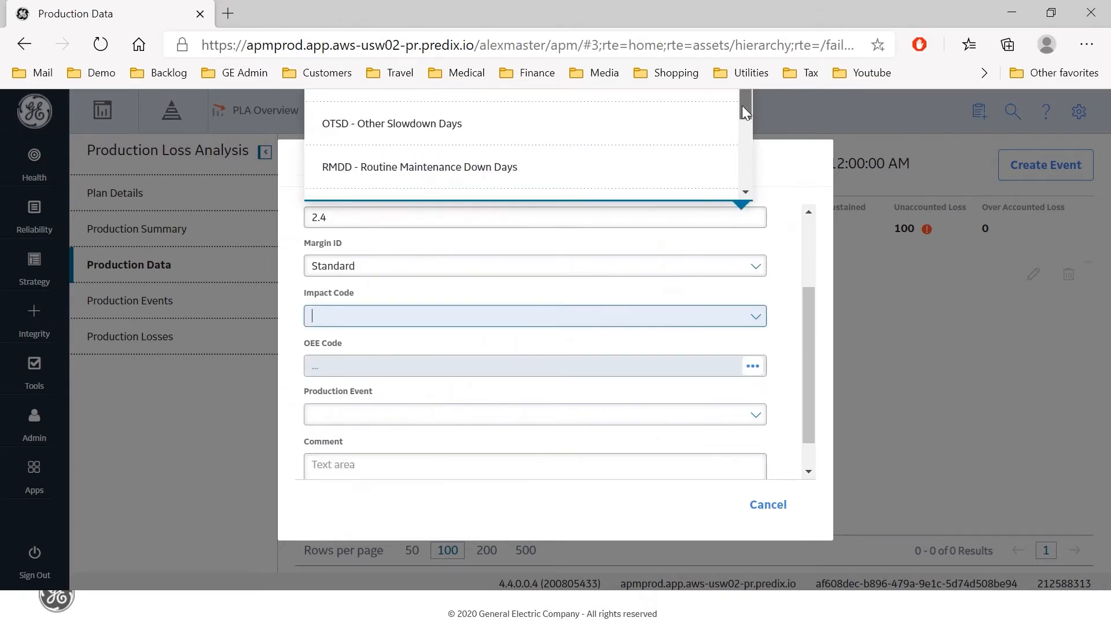
scroll(down, 3)
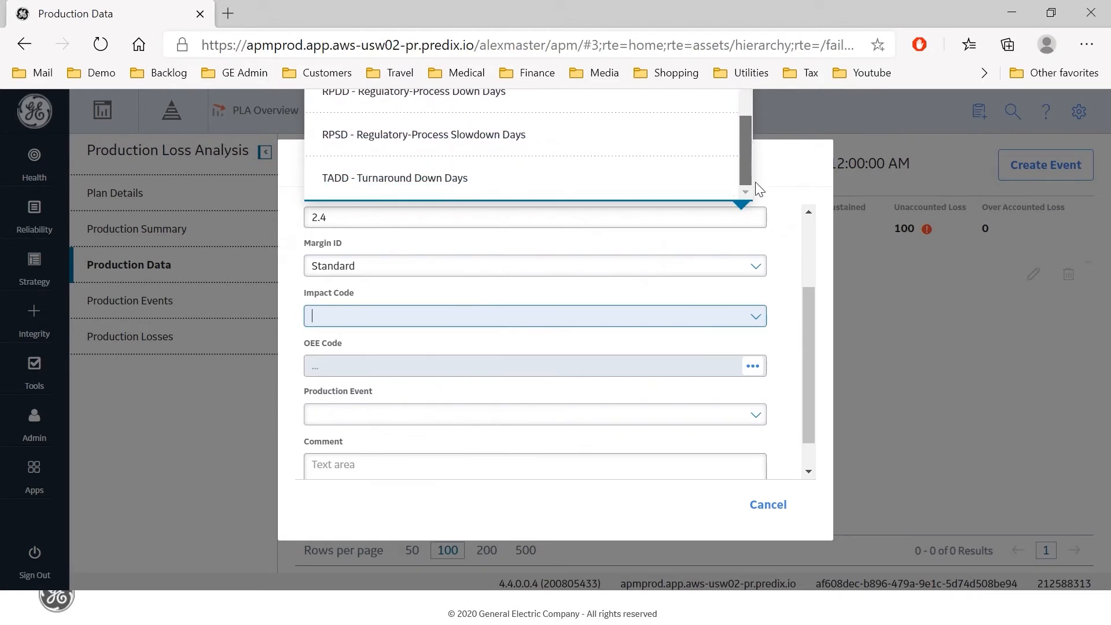
scroll(up, 3)
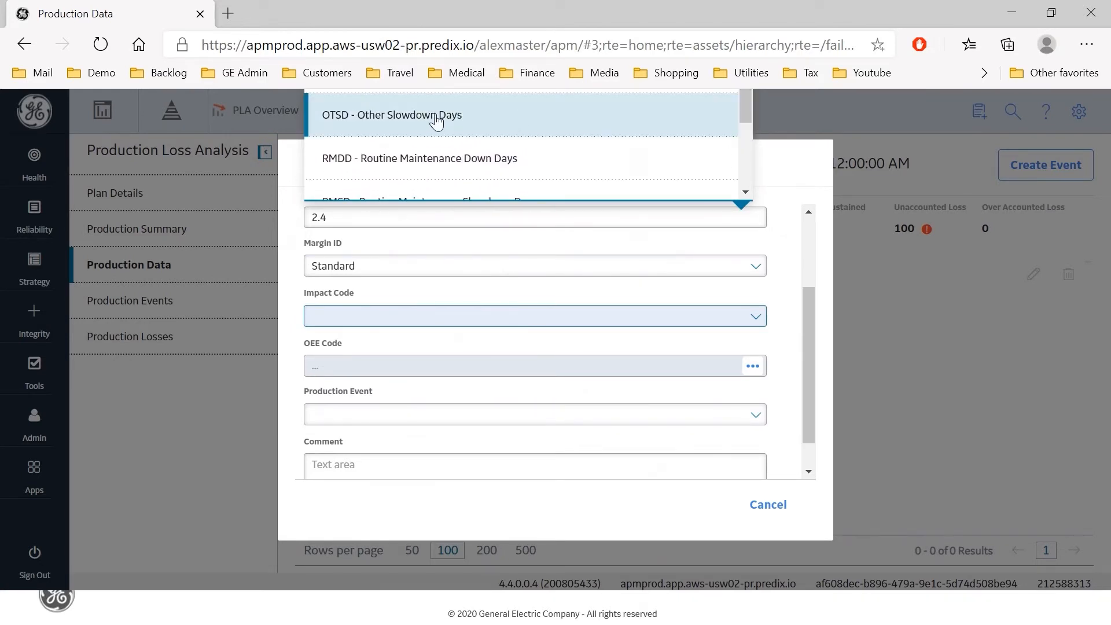
click(391, 115)
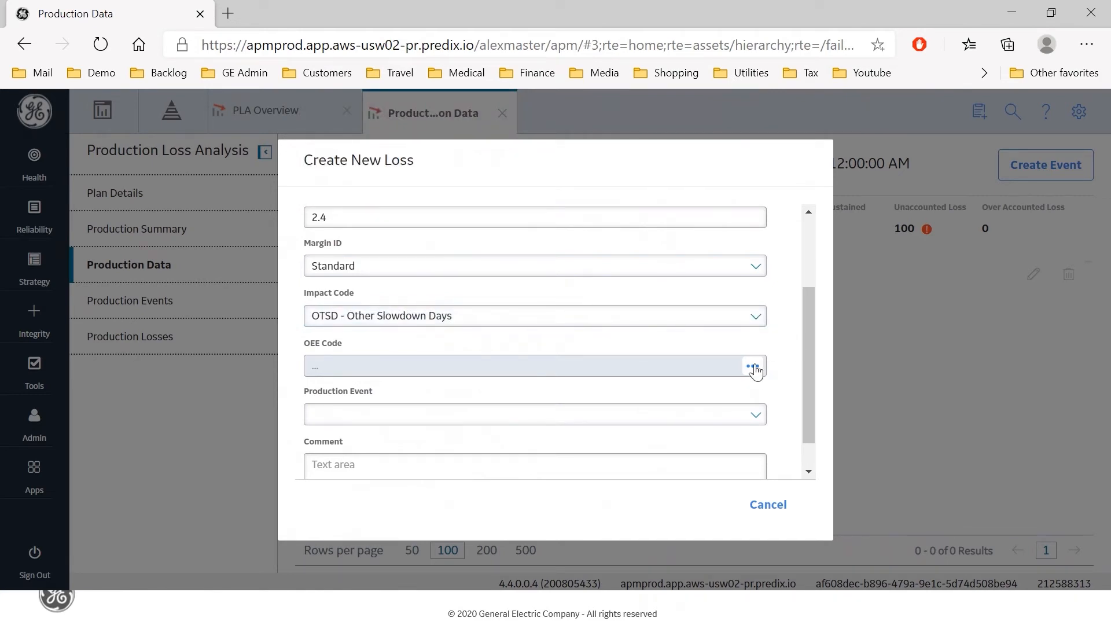
Step: Set the loss's OEE code to Reduced Rate under Performance
click(753, 367)
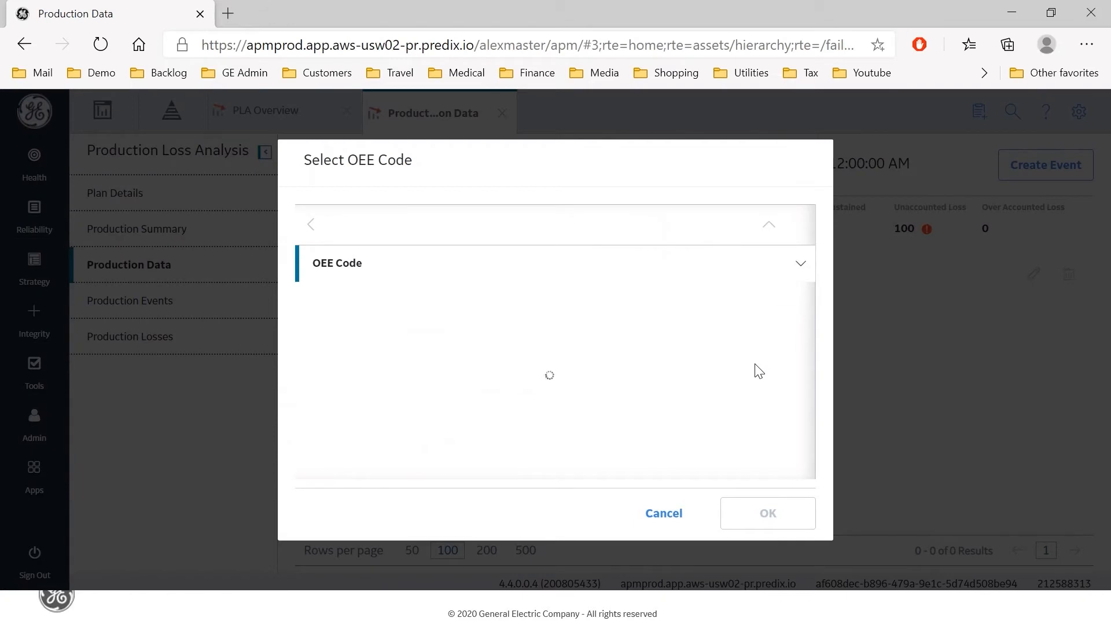
click(800, 262)
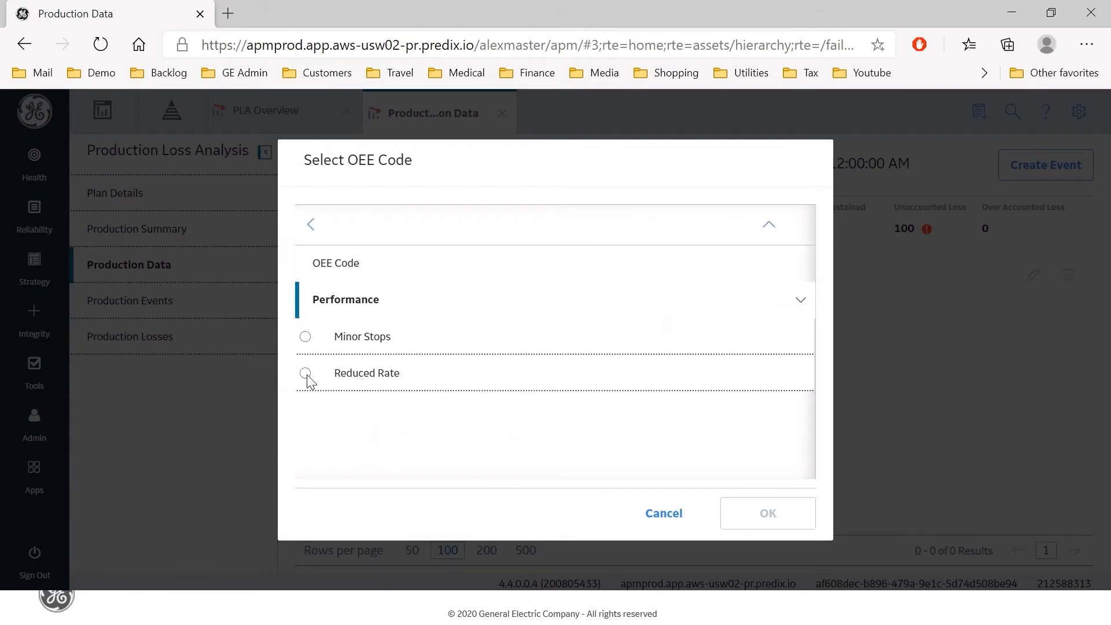
click(305, 372)
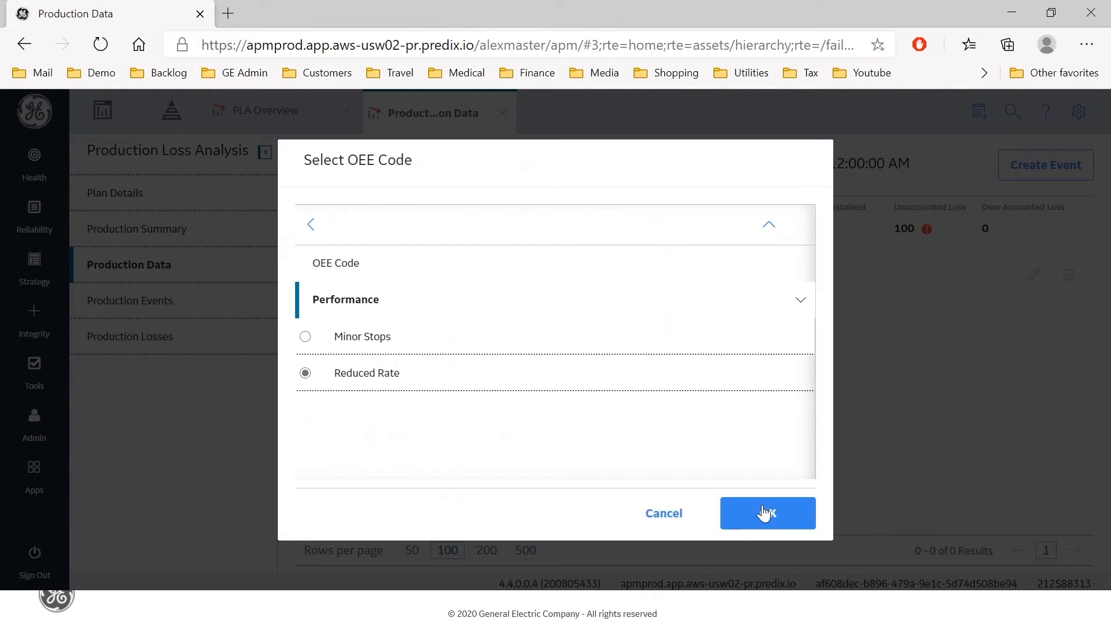
click(766, 513)
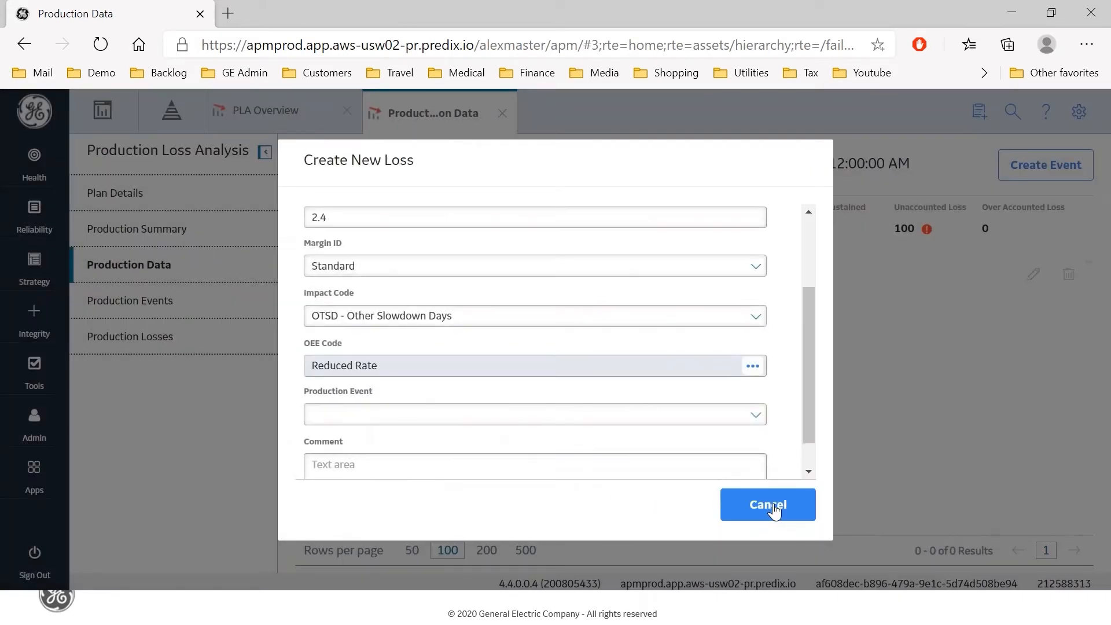
mouse_move(761, 418)
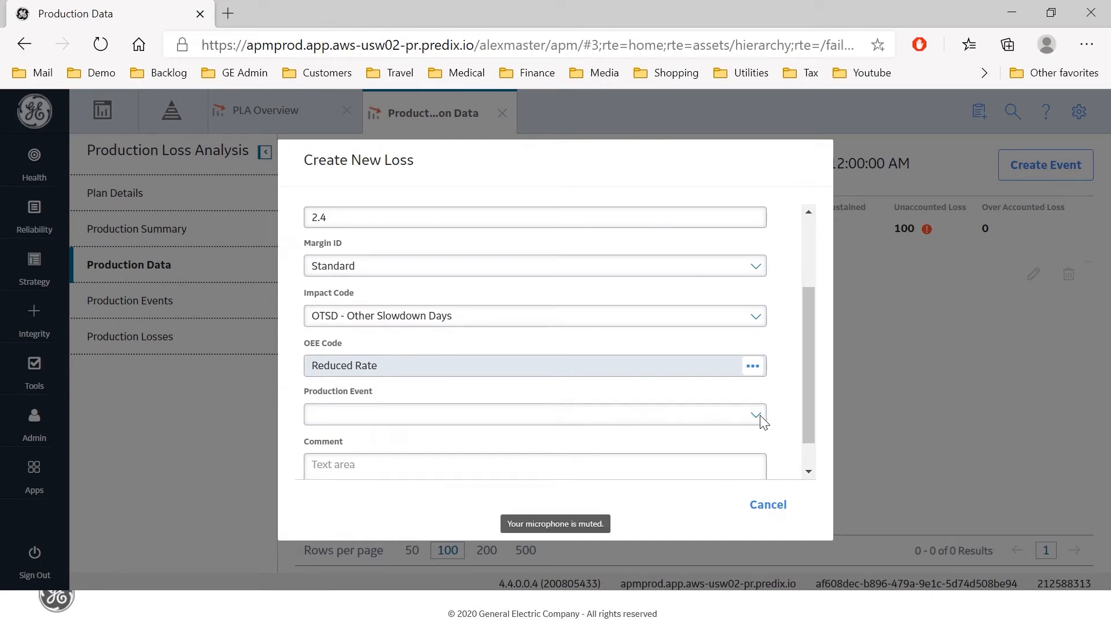
click(758, 414)
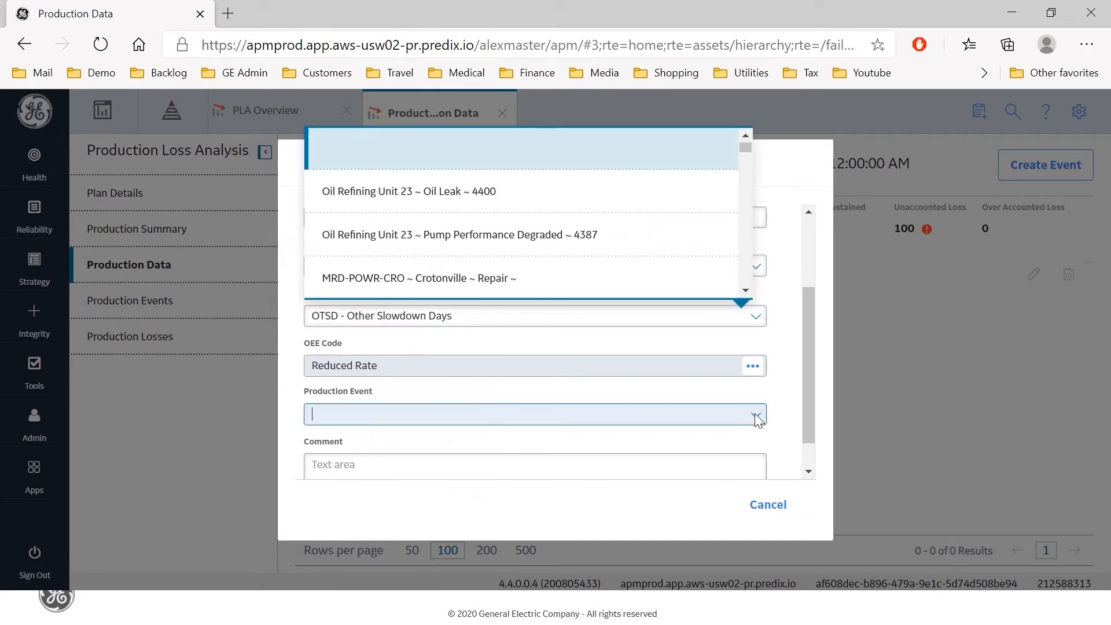
mouse_move(717, 308)
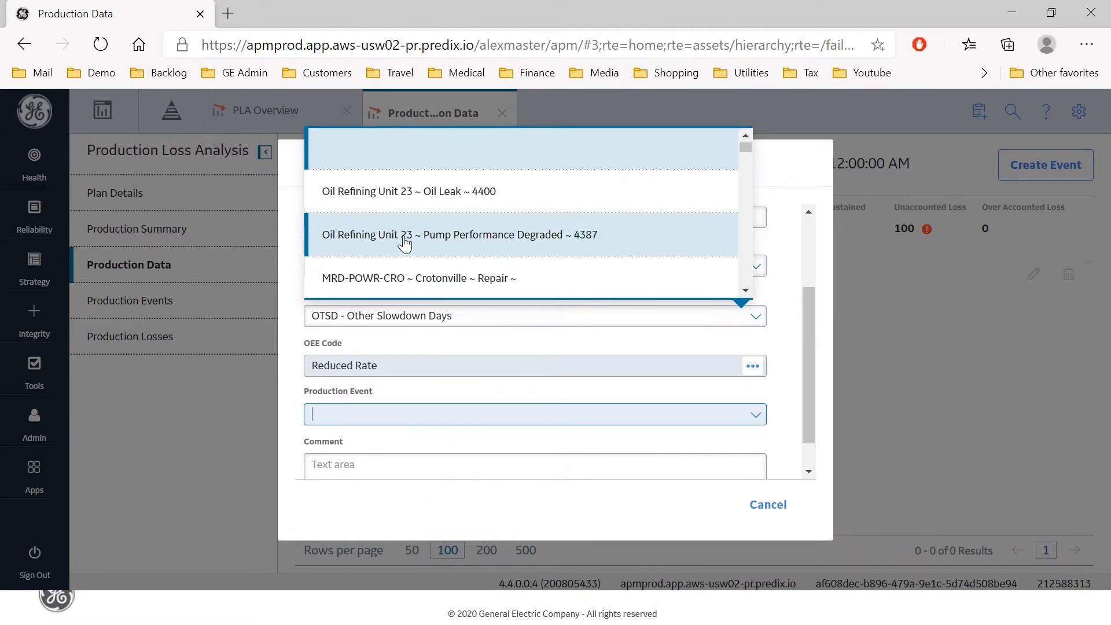
mouse_move(462, 239)
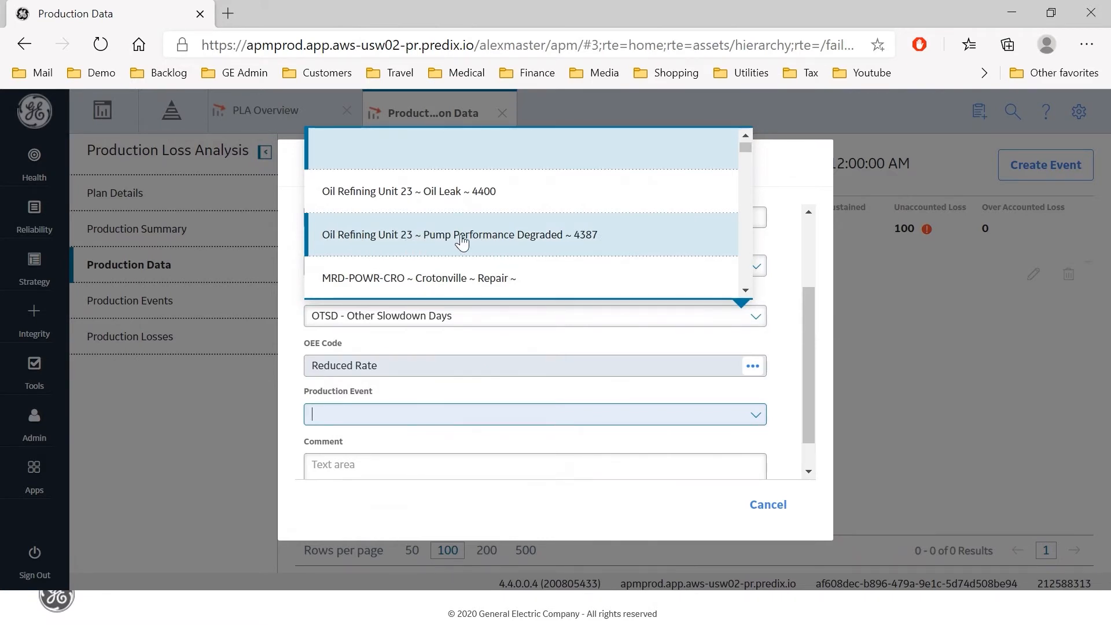
mouse_move(504, 239)
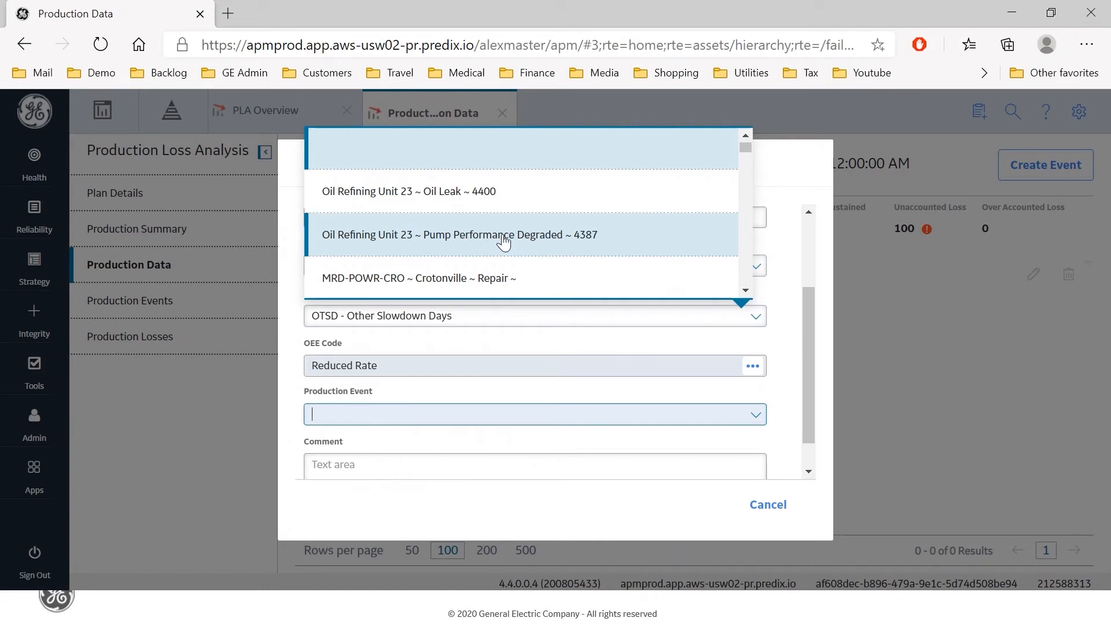
mouse_move(513, 239)
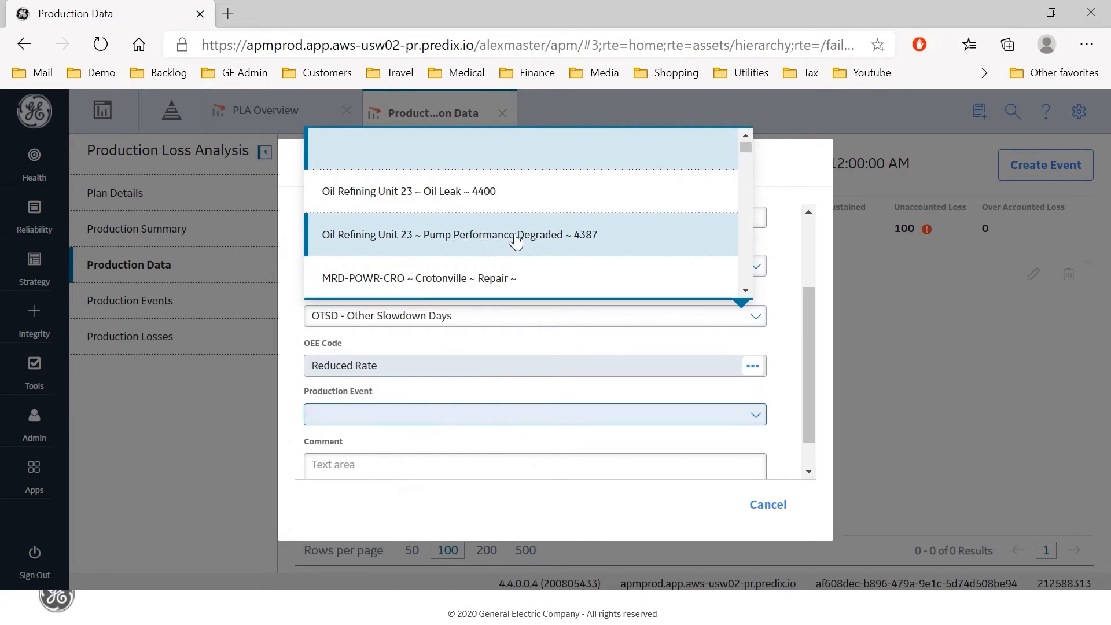
Step: Link the loss to 'Oil Refining Unit 23 ~ Pump Performance Degraded ~ 4387' and save it
click(459, 234)
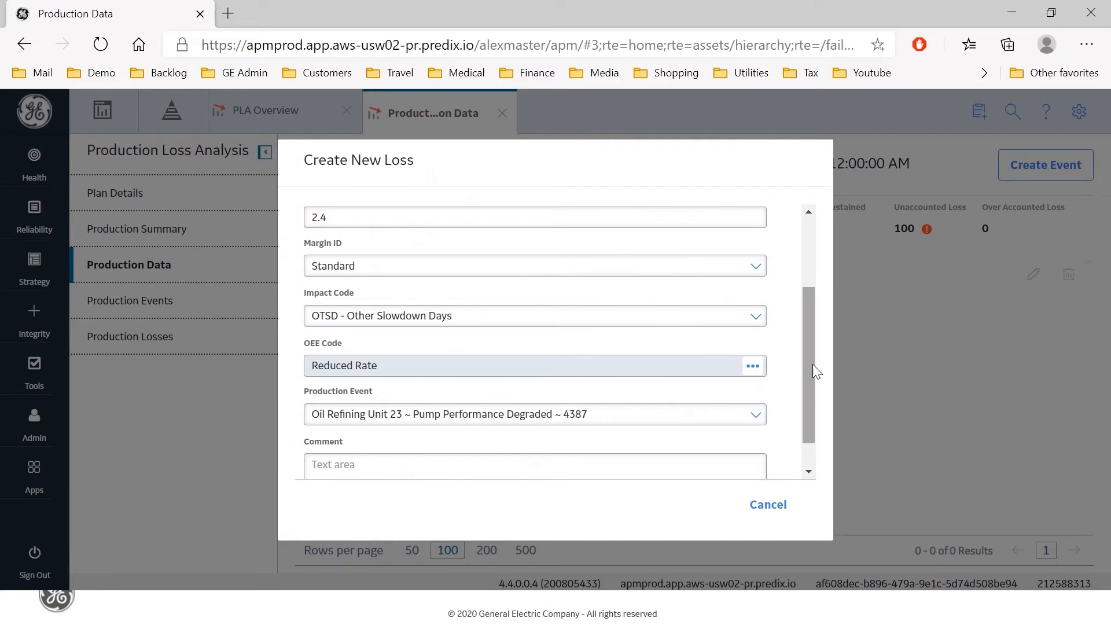
scroll(up, 3)
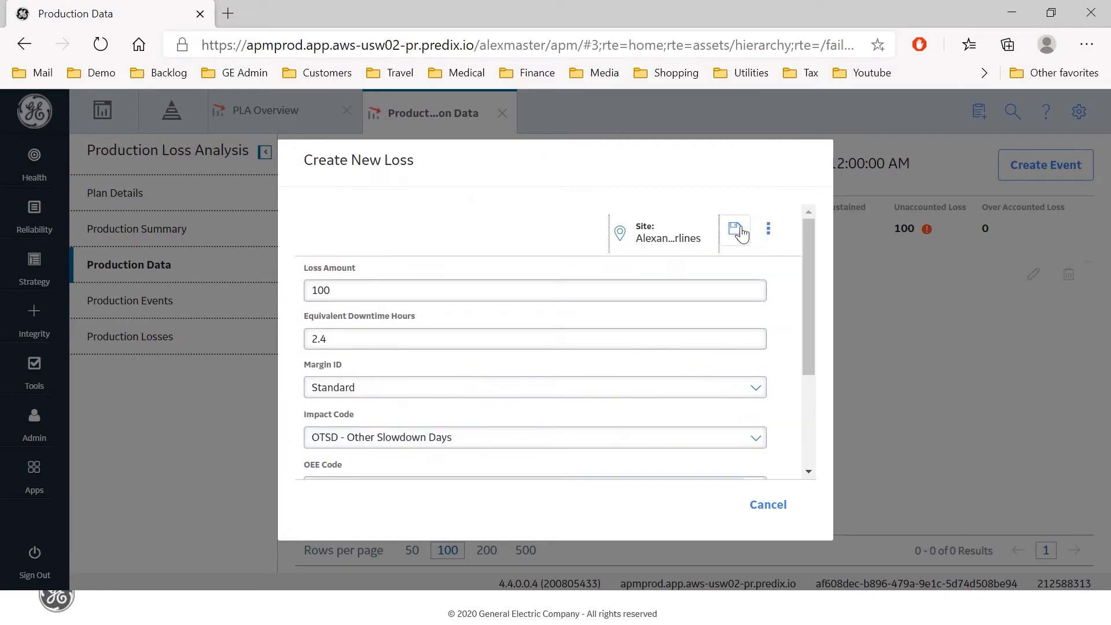
mouse_move(734, 233)
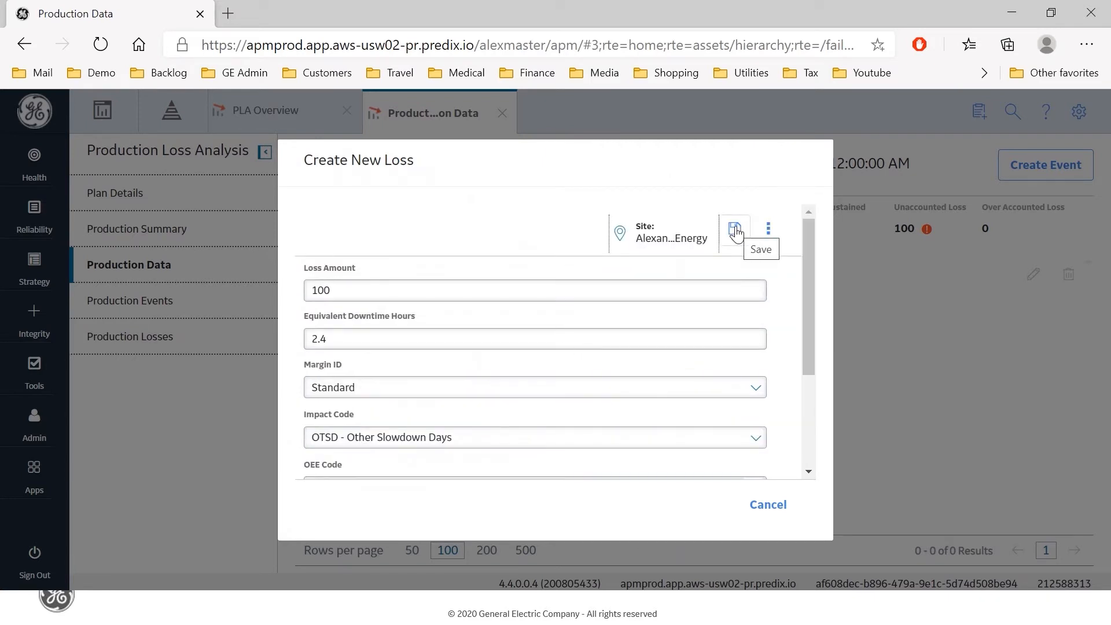
click(734, 231)
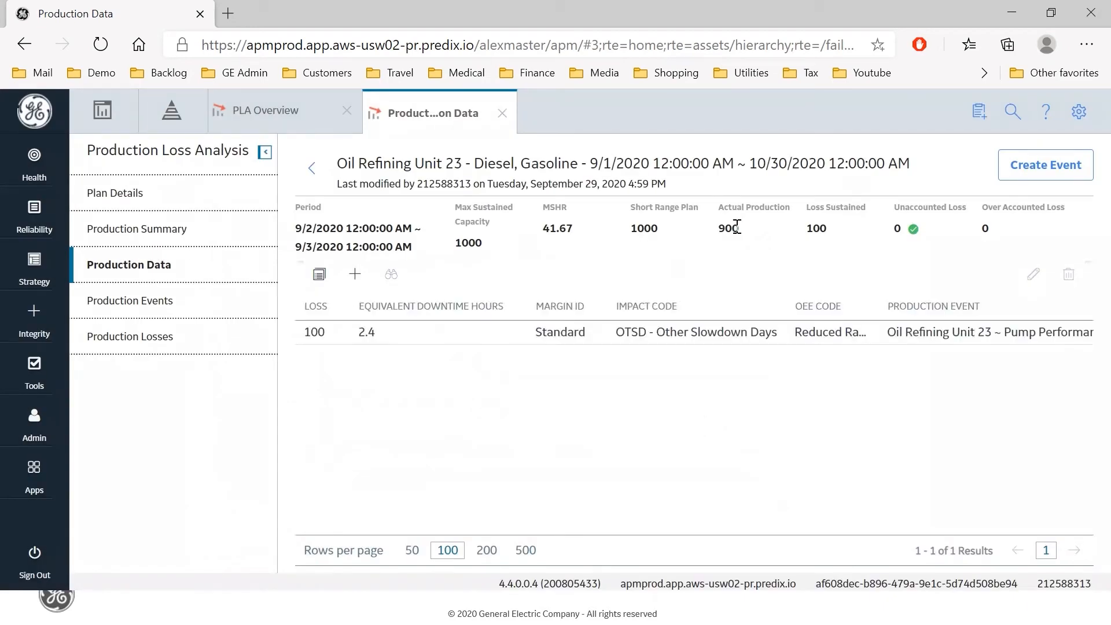
mouse_move(529, 390)
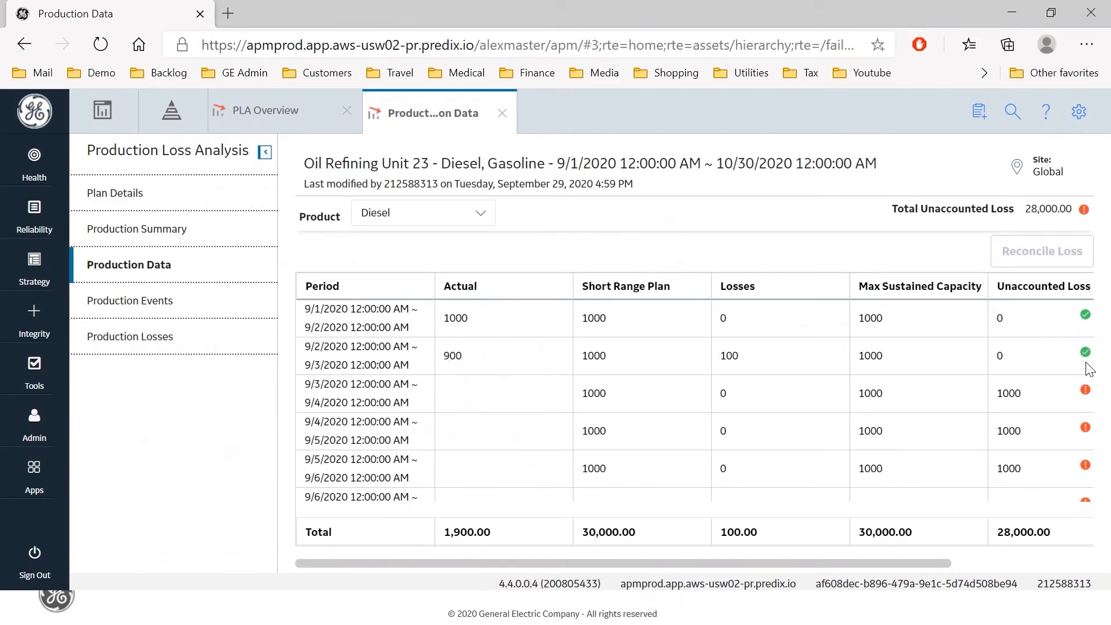
mouse_move(467, 360)
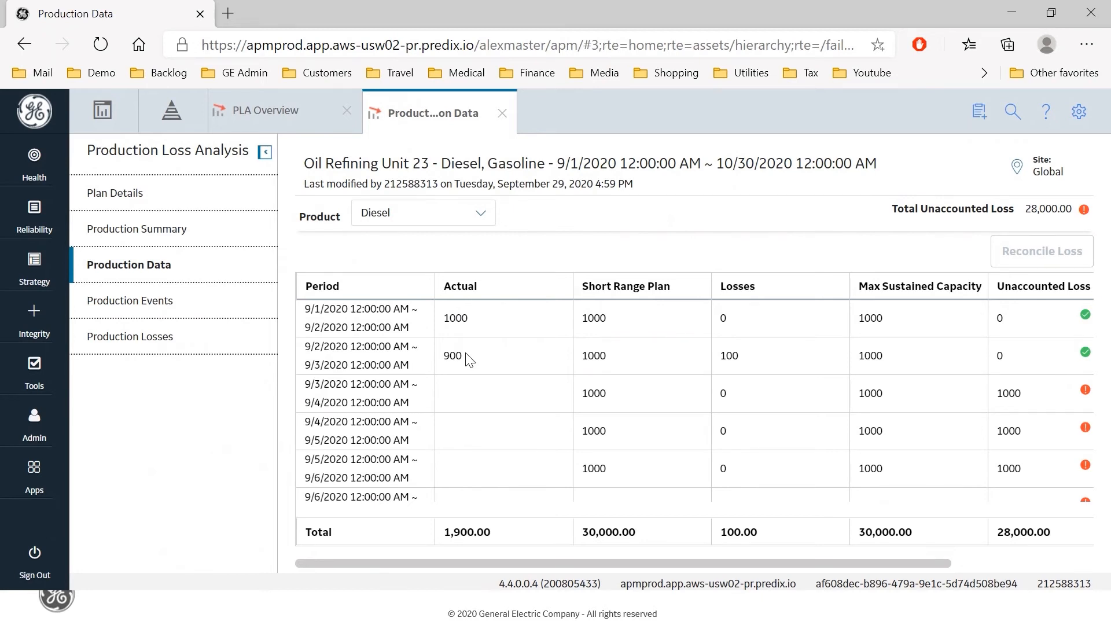
mouse_move(634, 368)
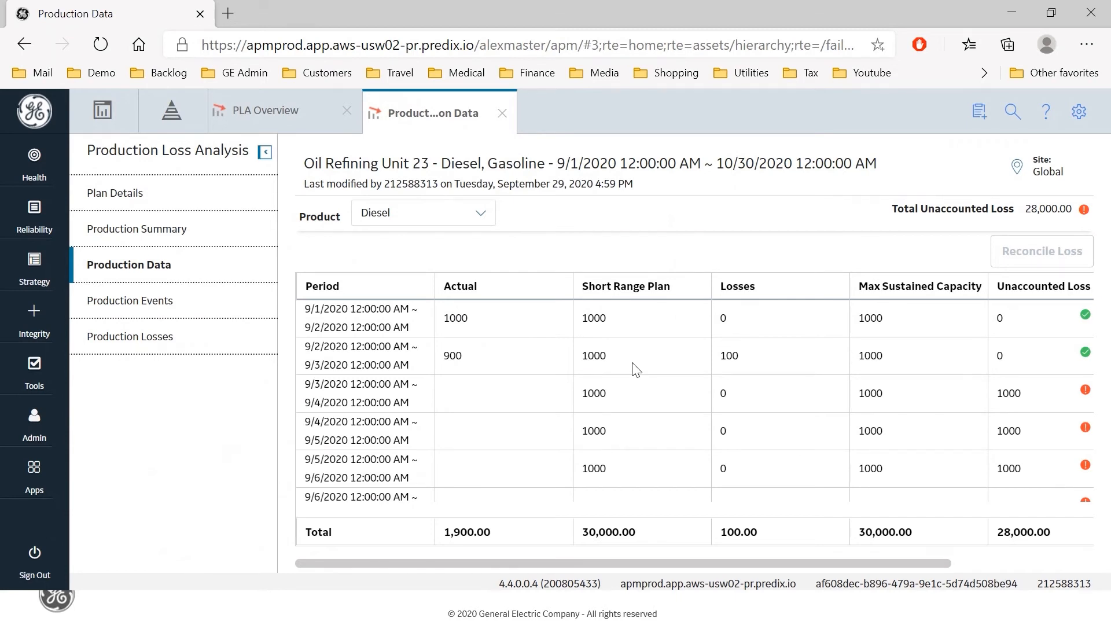
Step: List the plan's three production losses, including the 9/2 Diesel 100-barrel loss
click(130, 336)
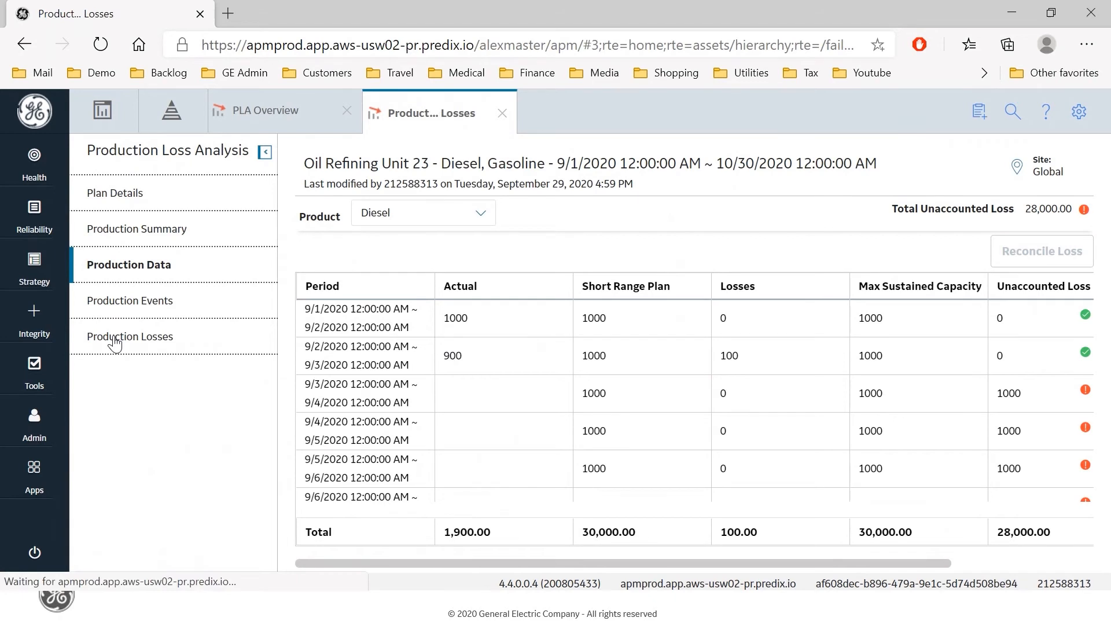
click(133, 336)
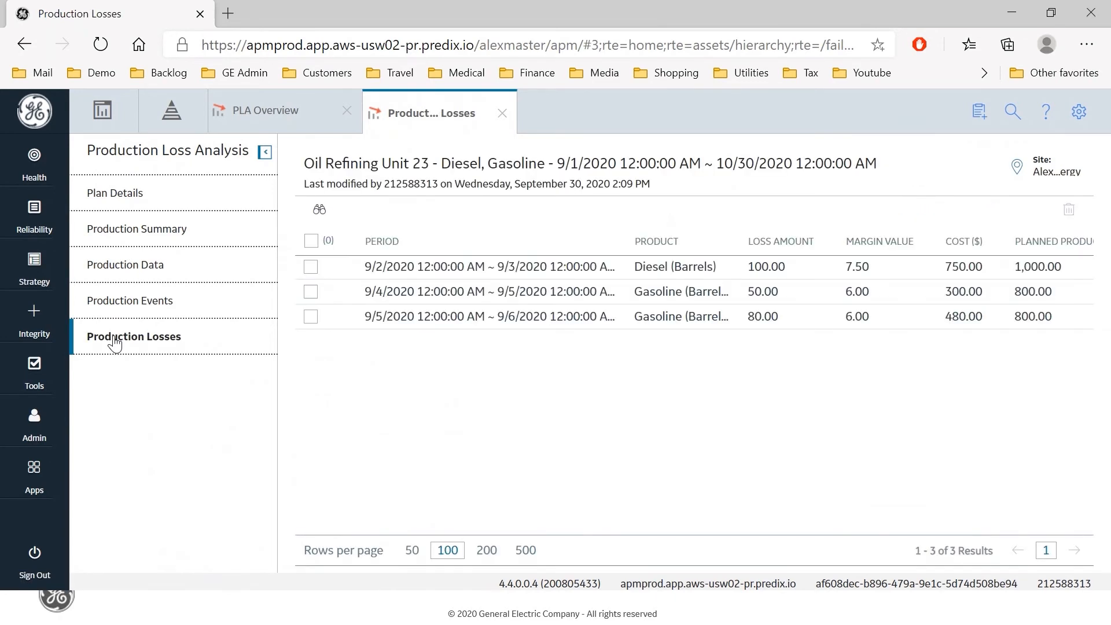
mouse_move(930, 365)
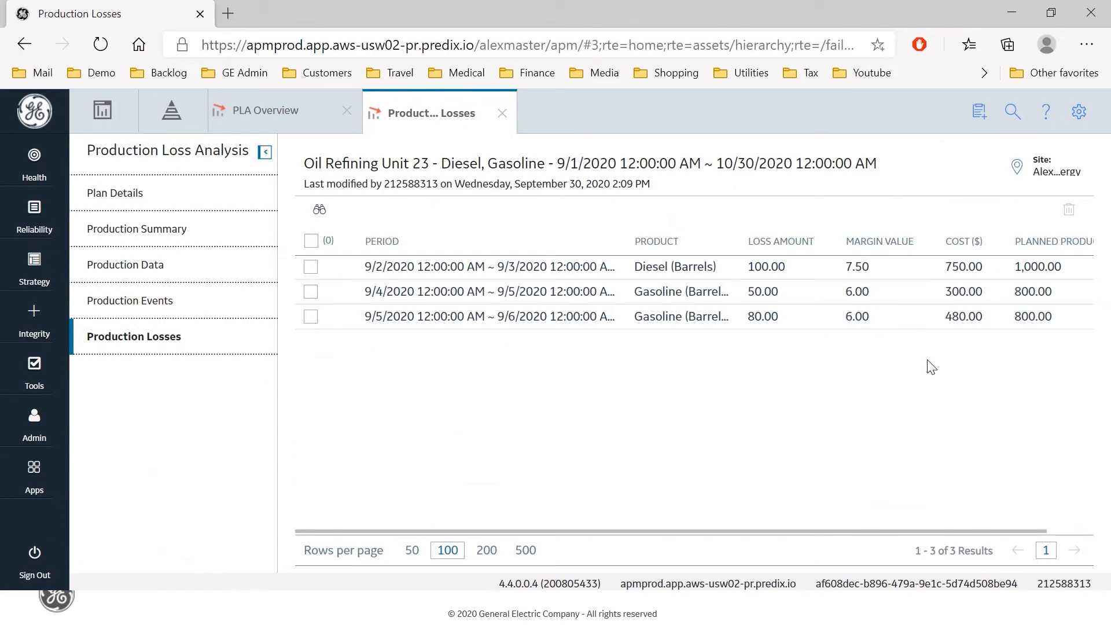
click(129, 301)
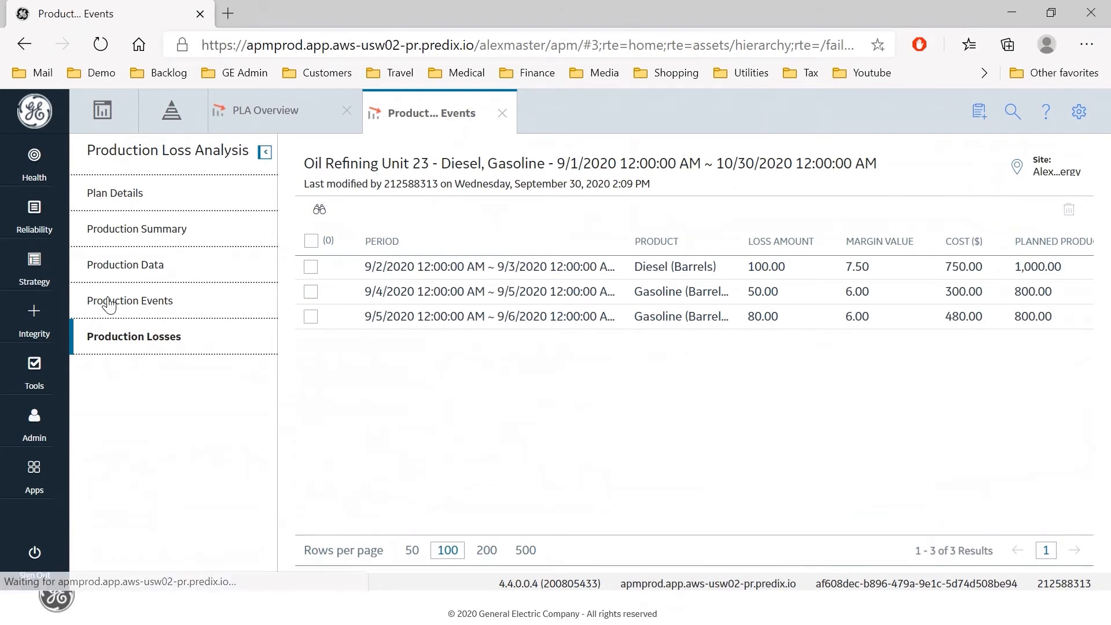
Step: List the plan's Pump Performance Degraded and Oil Leak production events
click(130, 300)
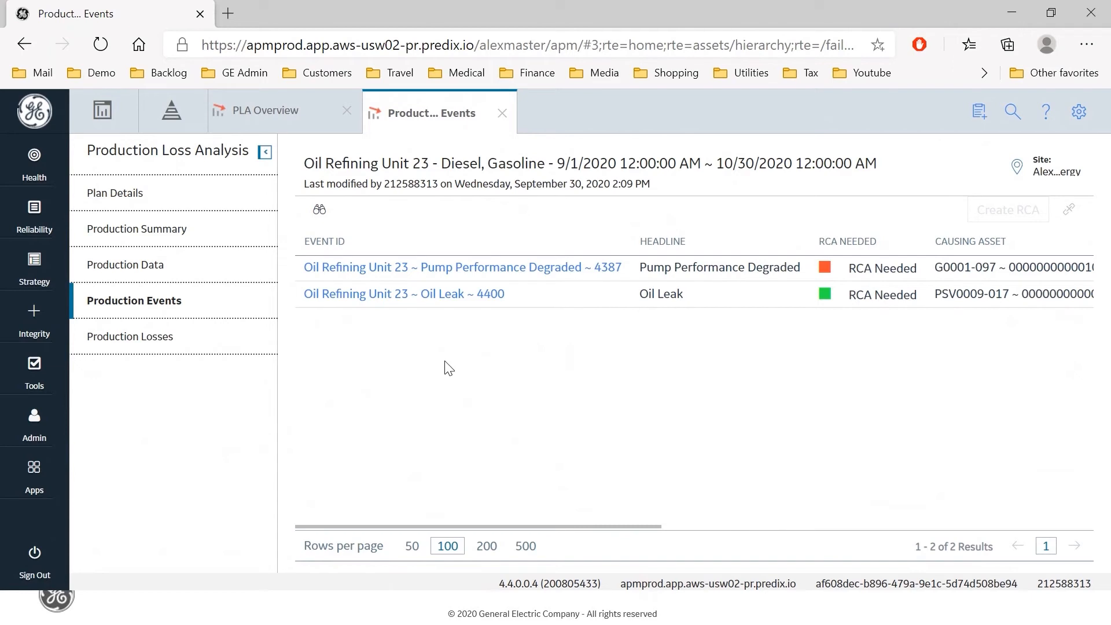
mouse_move(572, 354)
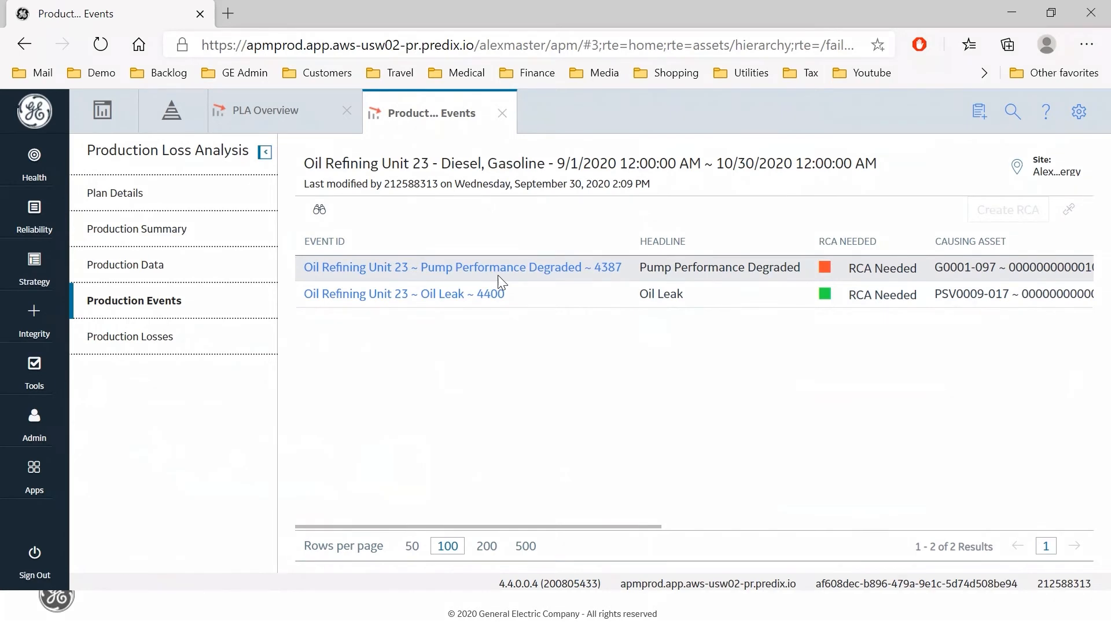
mouse_move(580, 333)
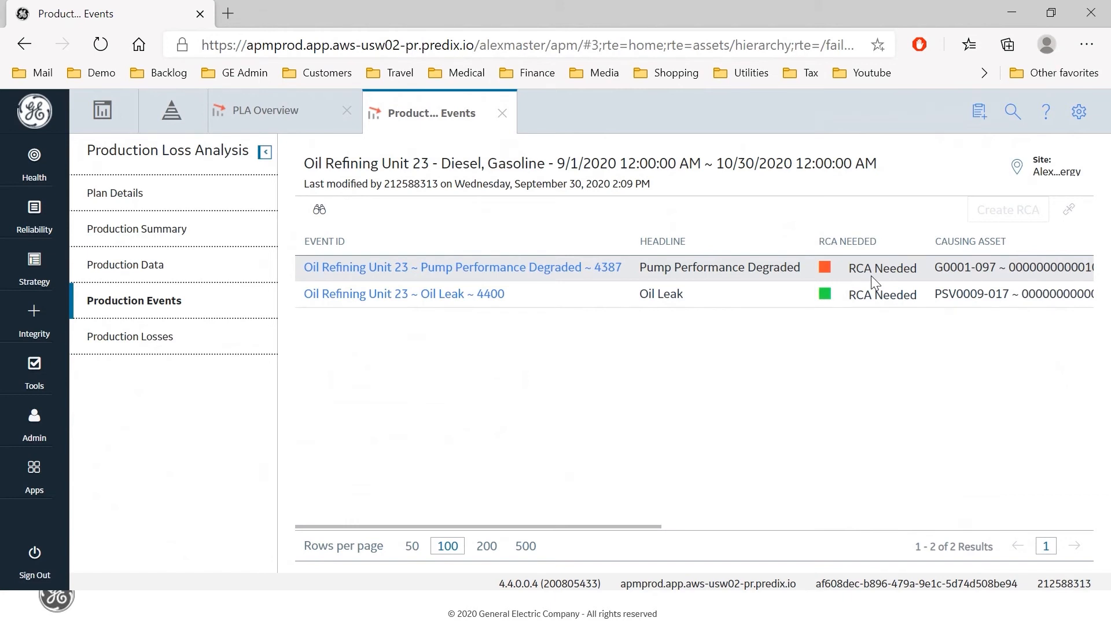
mouse_move(487, 293)
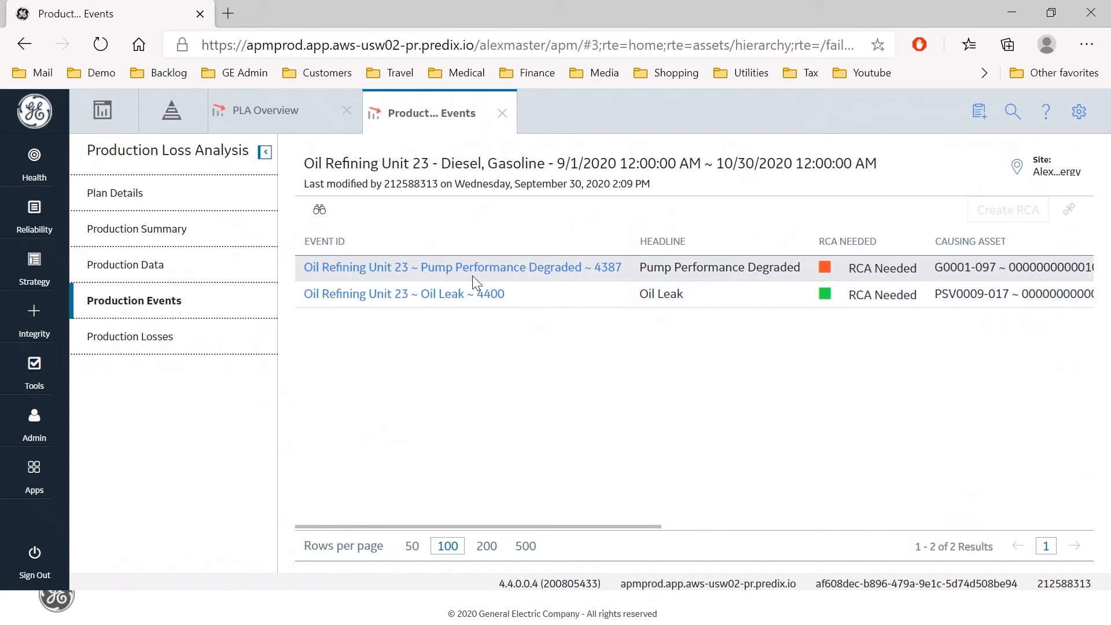
mouse_move(513, 340)
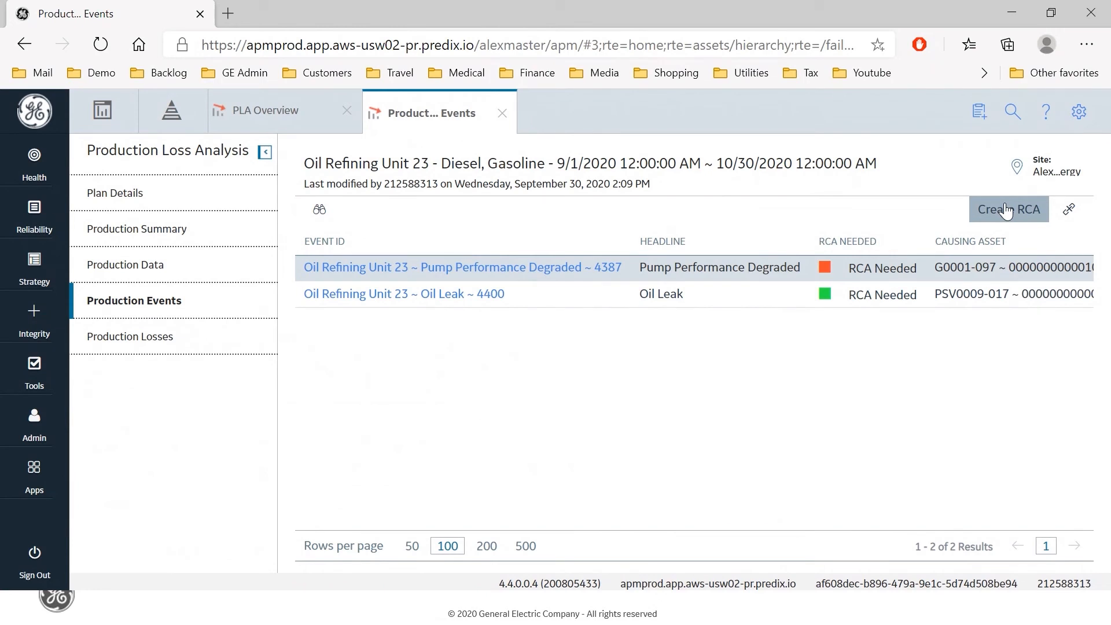
Step: Create and save the RCA from the pump event with its prefilled name and description
click(1008, 209)
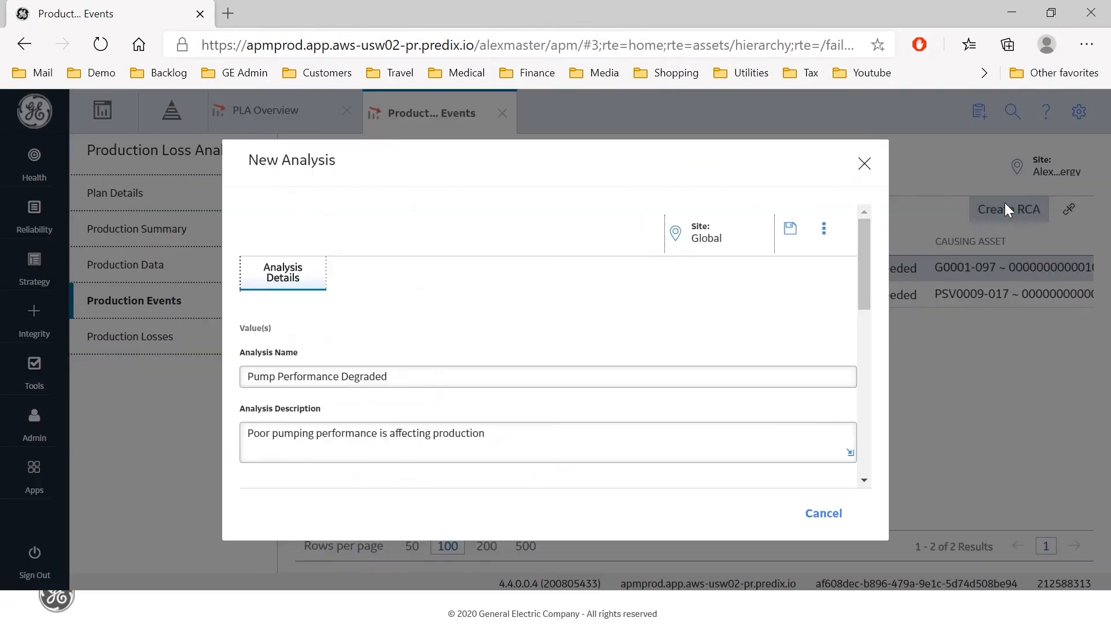
mouse_move(259, 393)
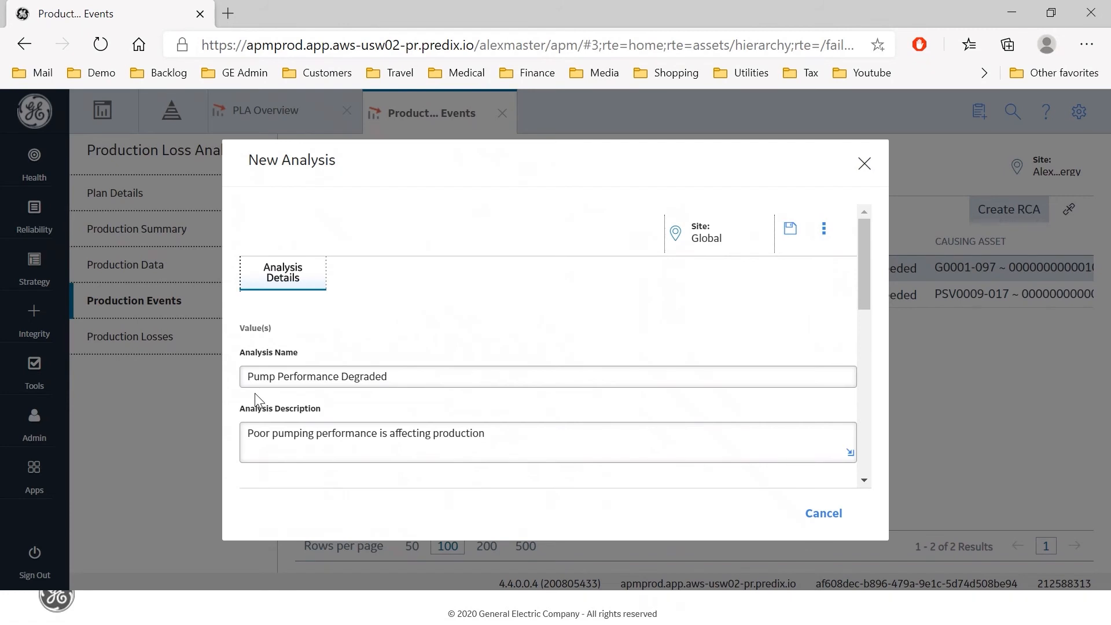
mouse_move(362, 398)
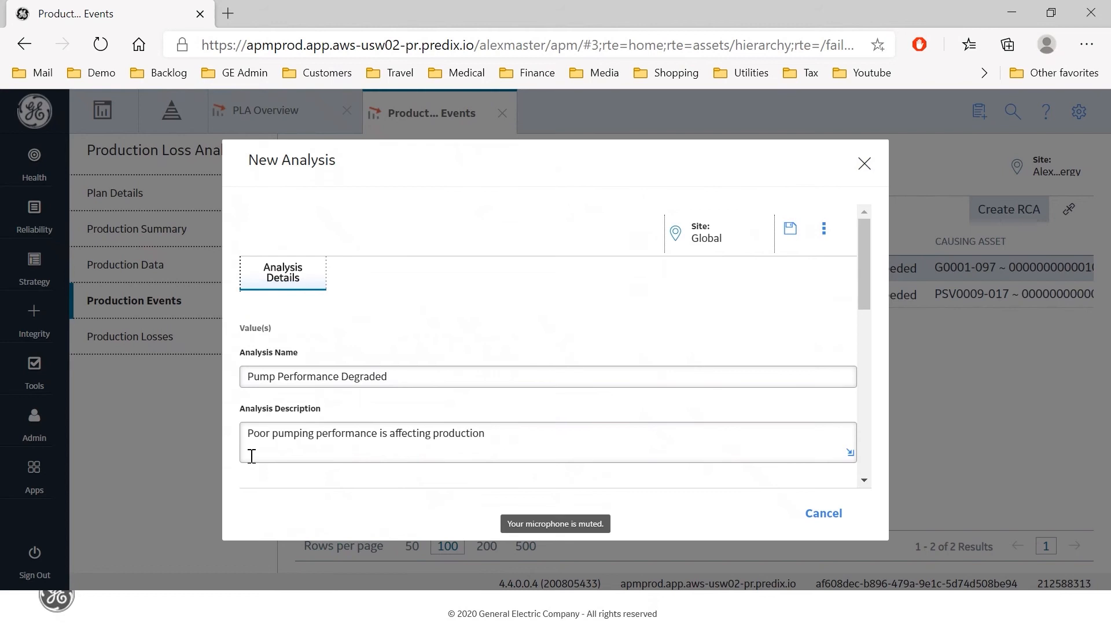
mouse_move(426, 449)
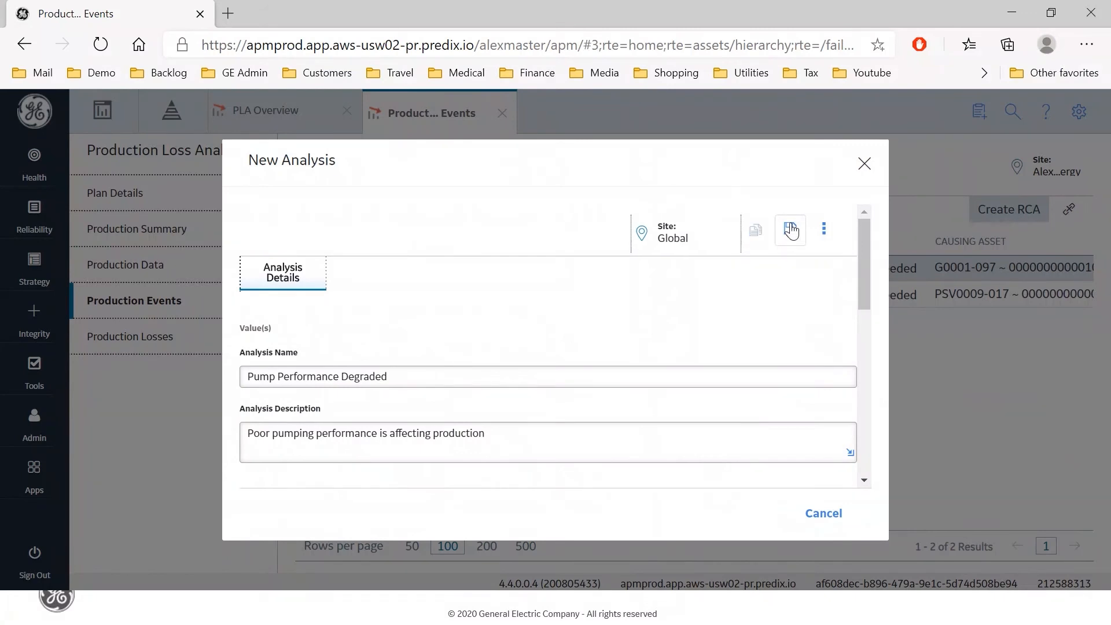
click(790, 230)
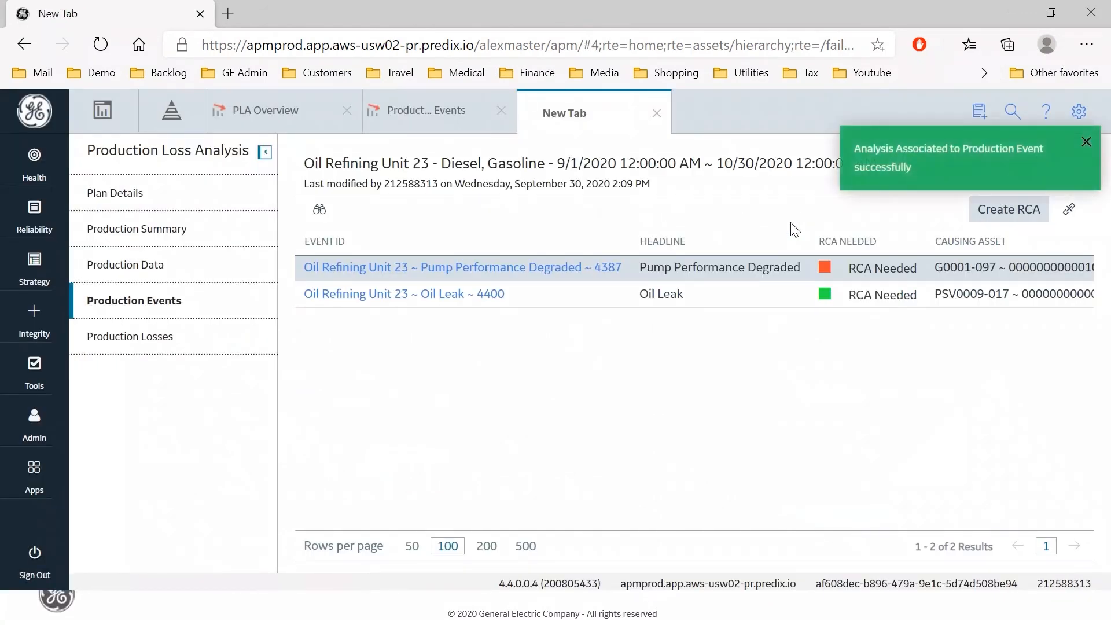
Step: View the analysis definition showing its name, description and 08/26/2020 start date
click(461, 267)
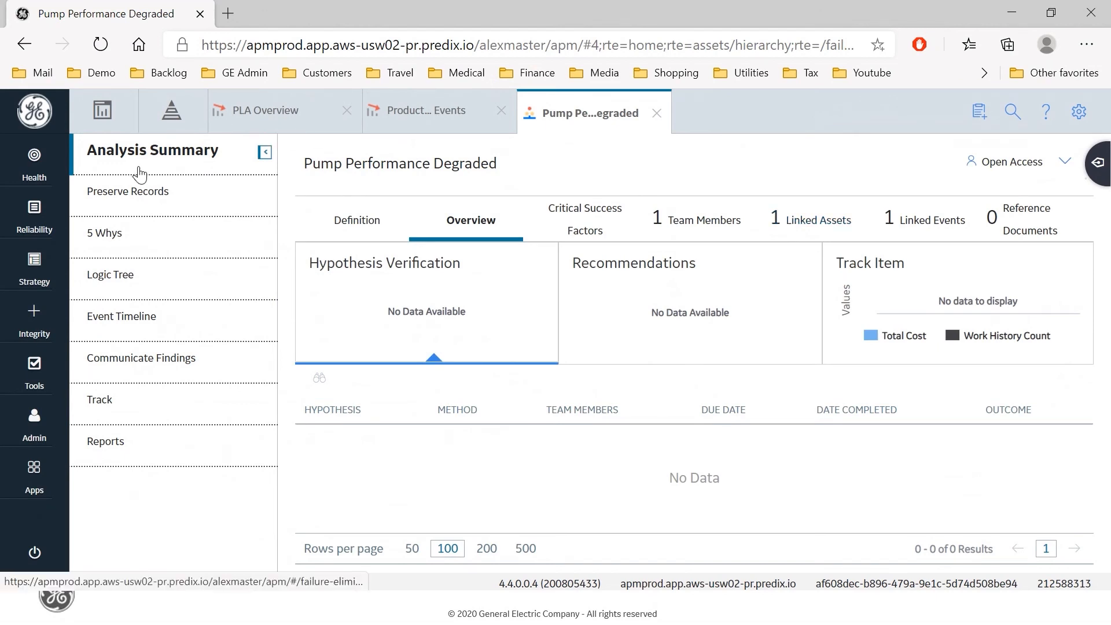
mouse_move(357, 220)
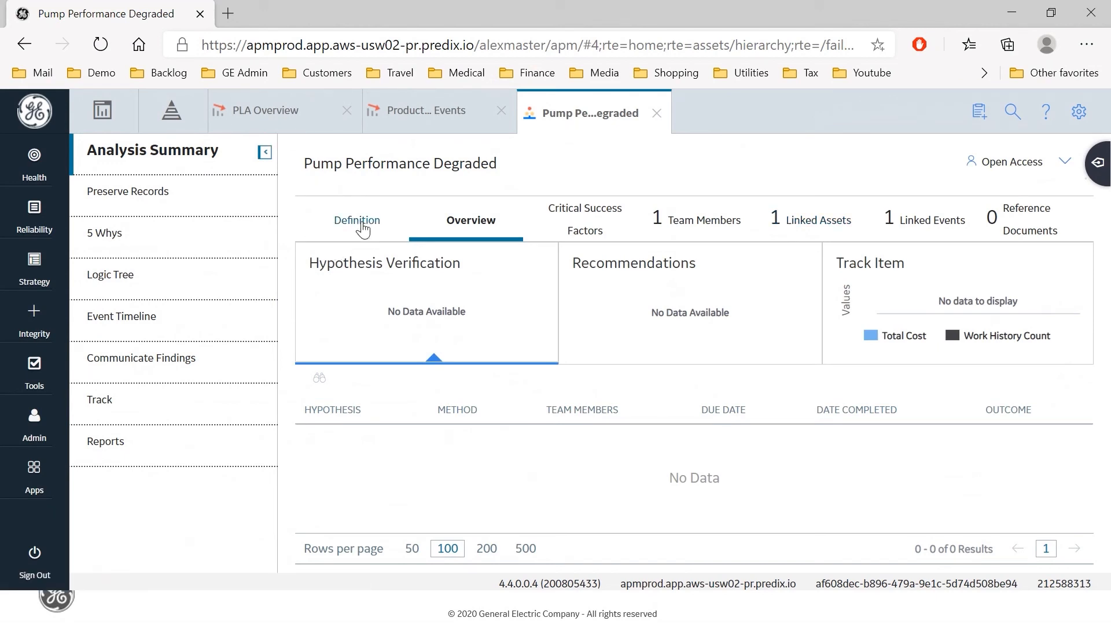
click(357, 220)
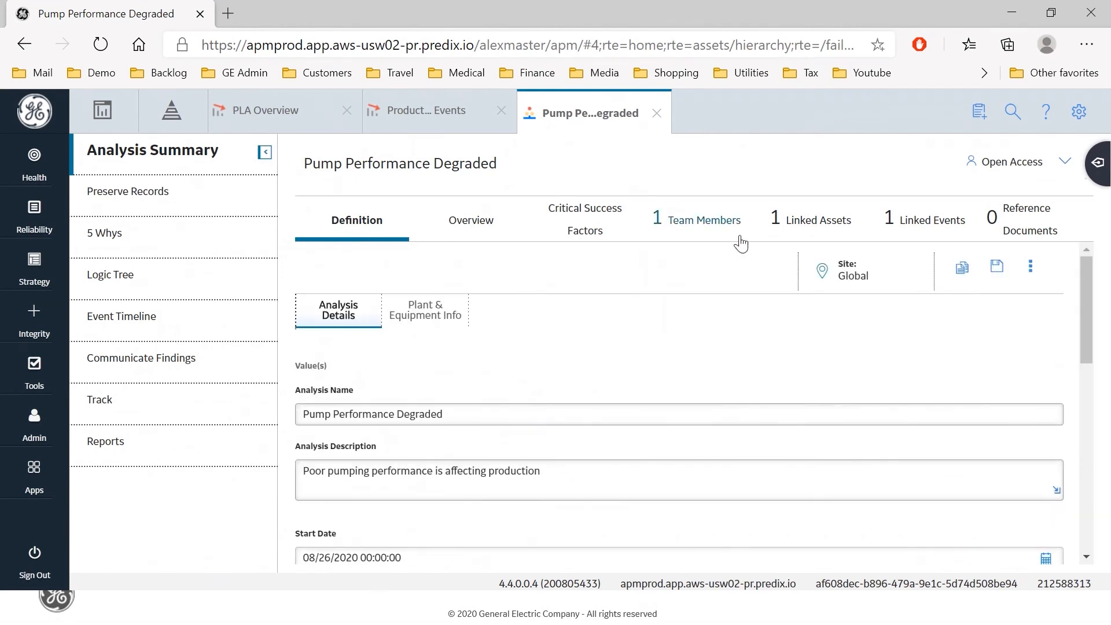
mouse_move(810, 233)
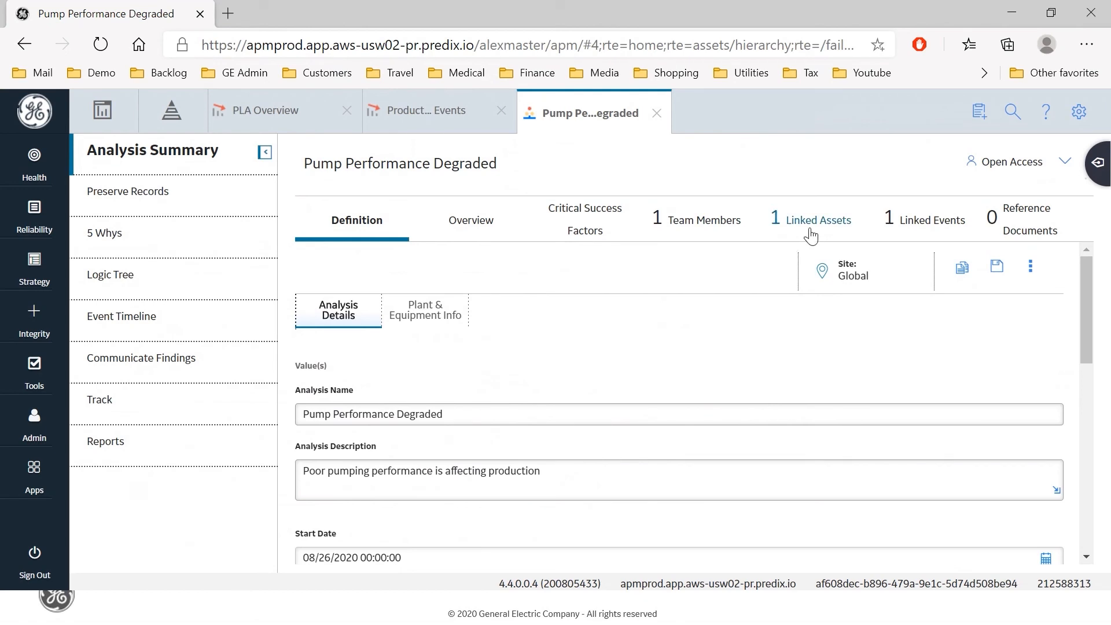
mouse_move(697, 226)
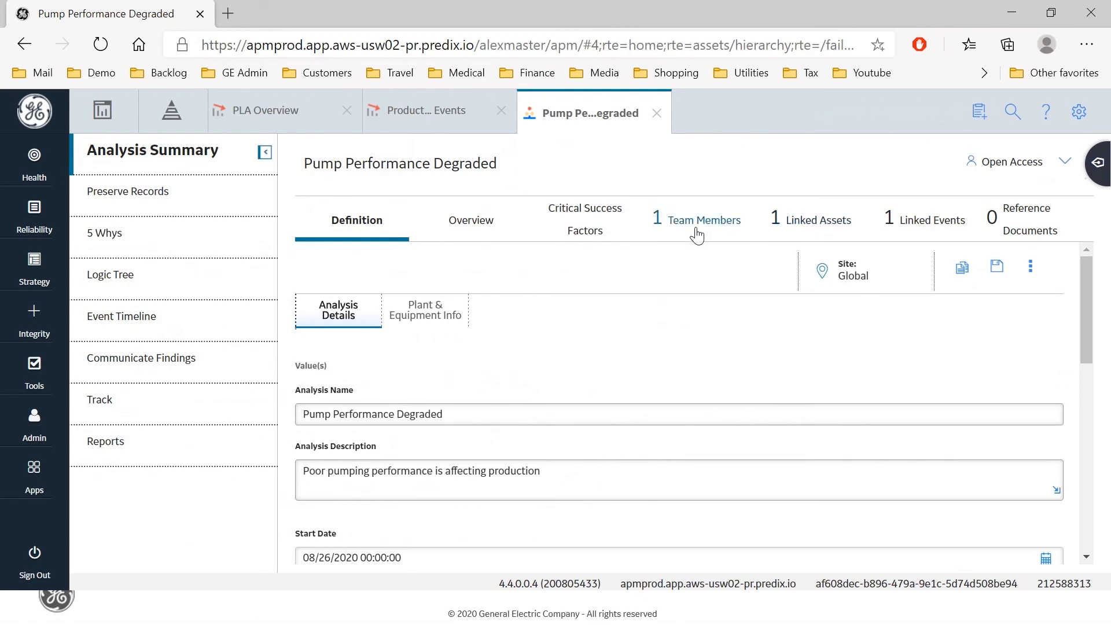
mouse_move(819, 236)
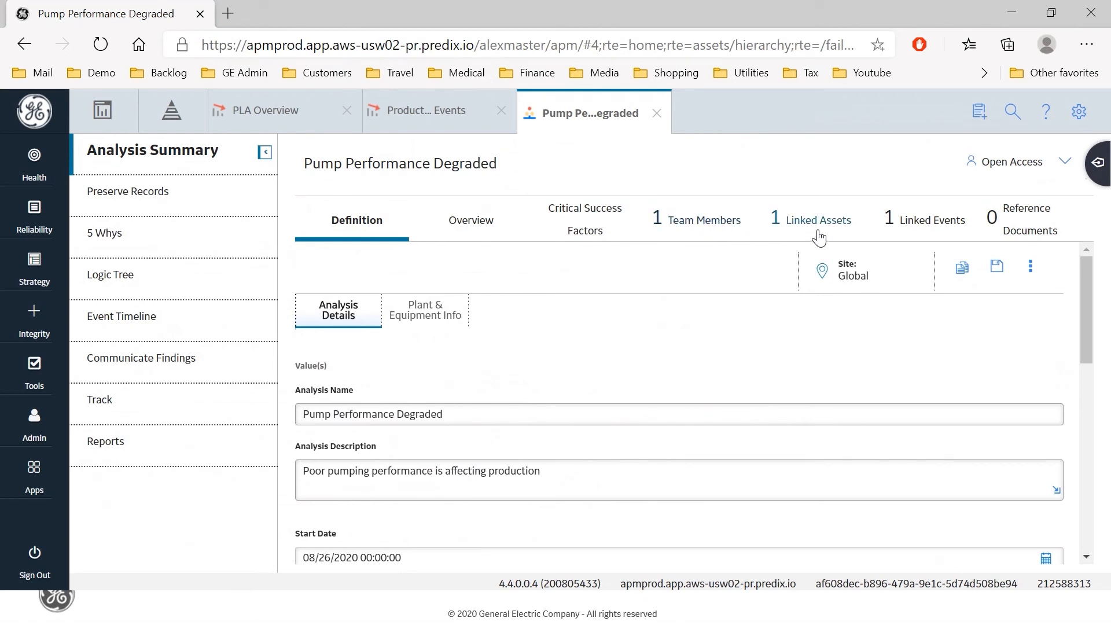
Step: Check Linked Assets for pump G0001-097 and Linked Events for the 8/26–9/29/2020 event, cost 1000
click(820, 219)
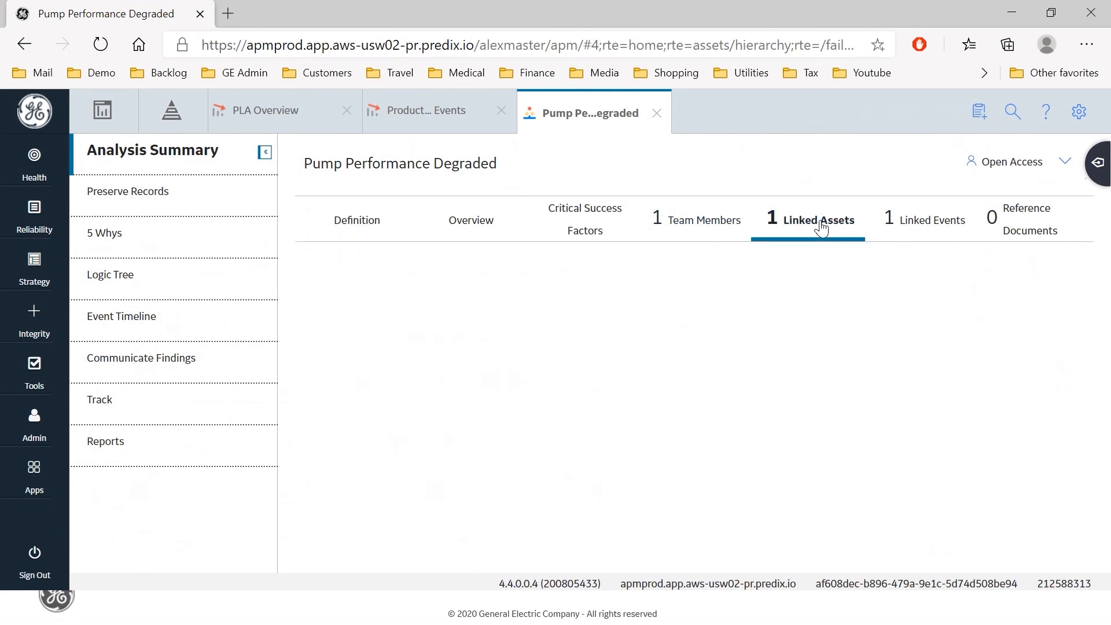
click(816, 219)
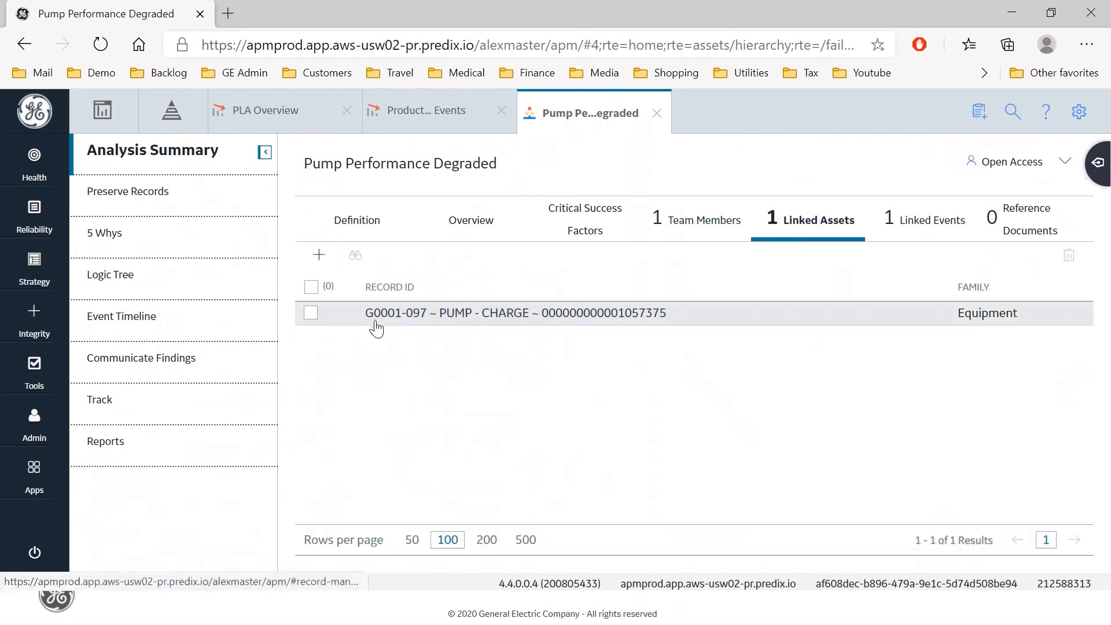
mouse_move(582, 327)
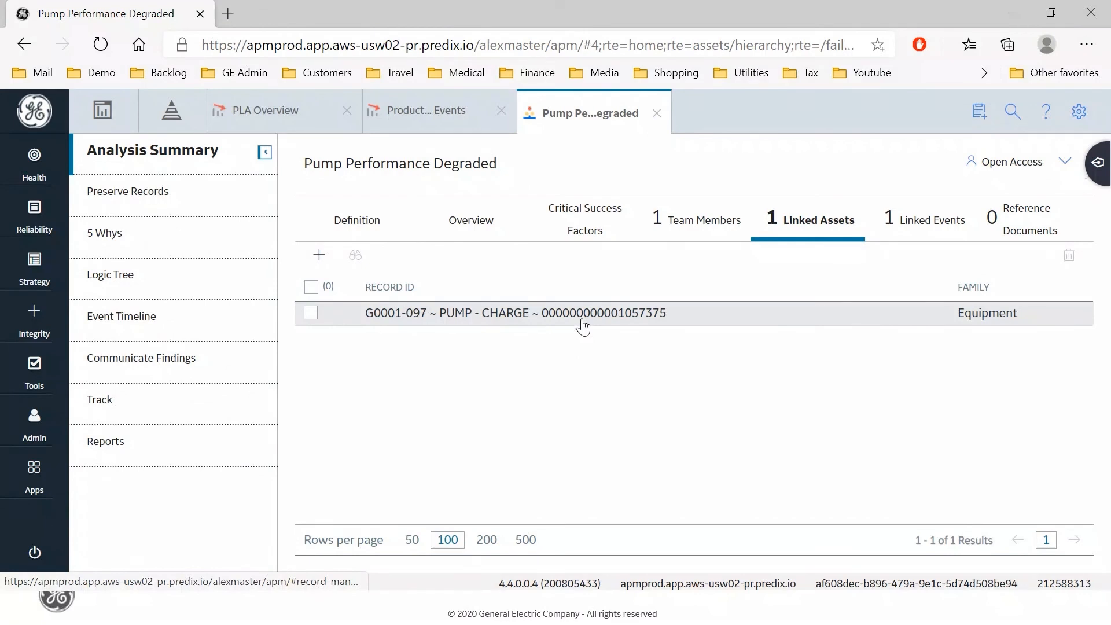
mouse_move(388, 331)
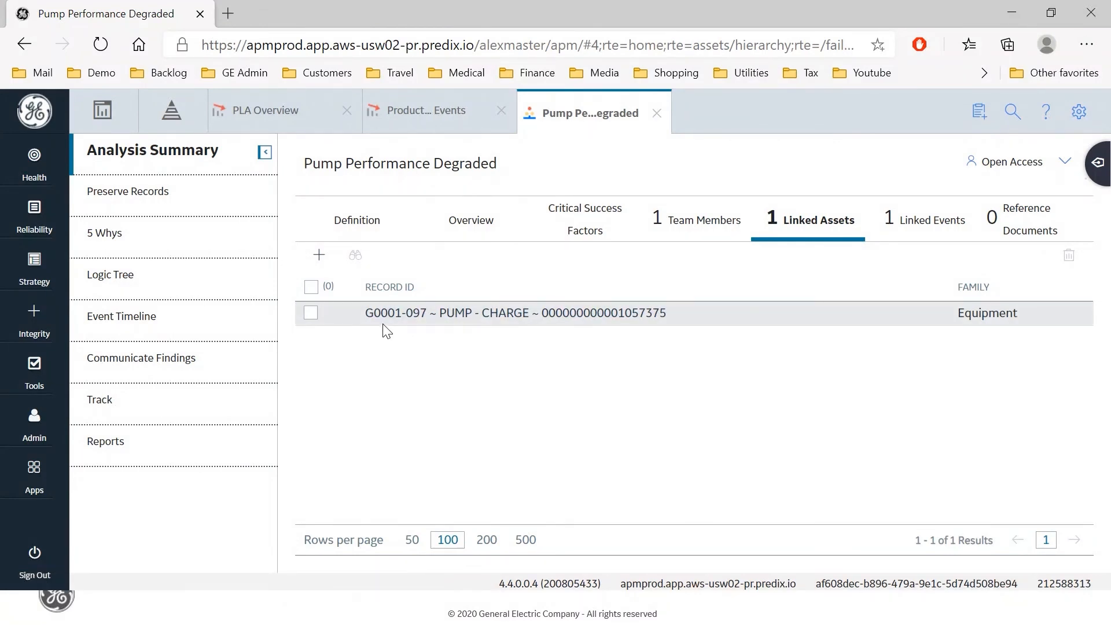
mouse_move(470, 329)
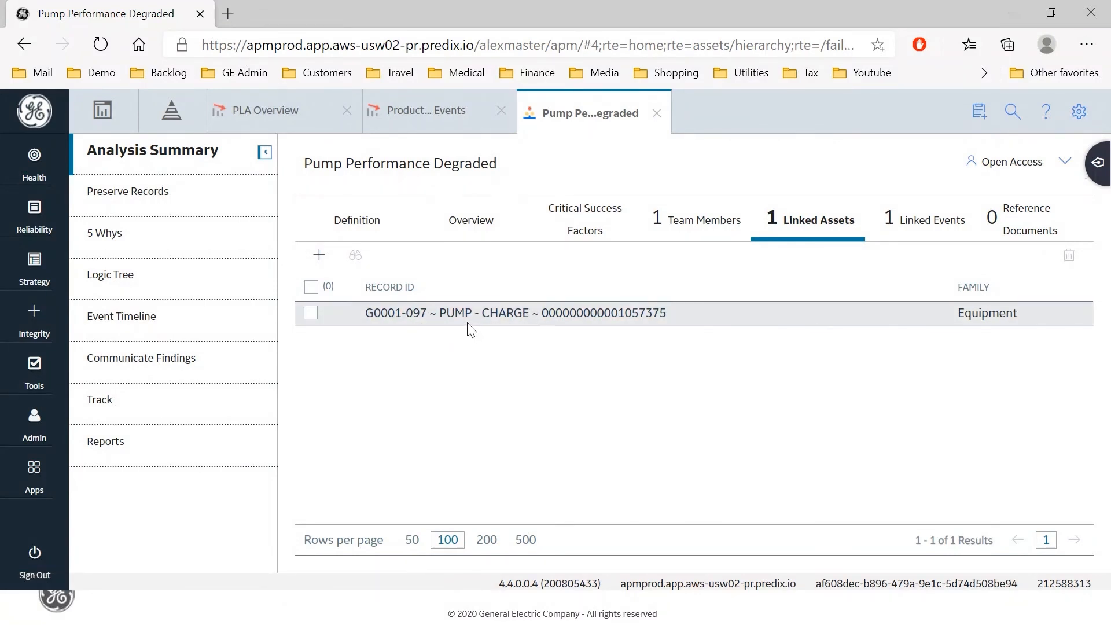
mouse_move(934, 259)
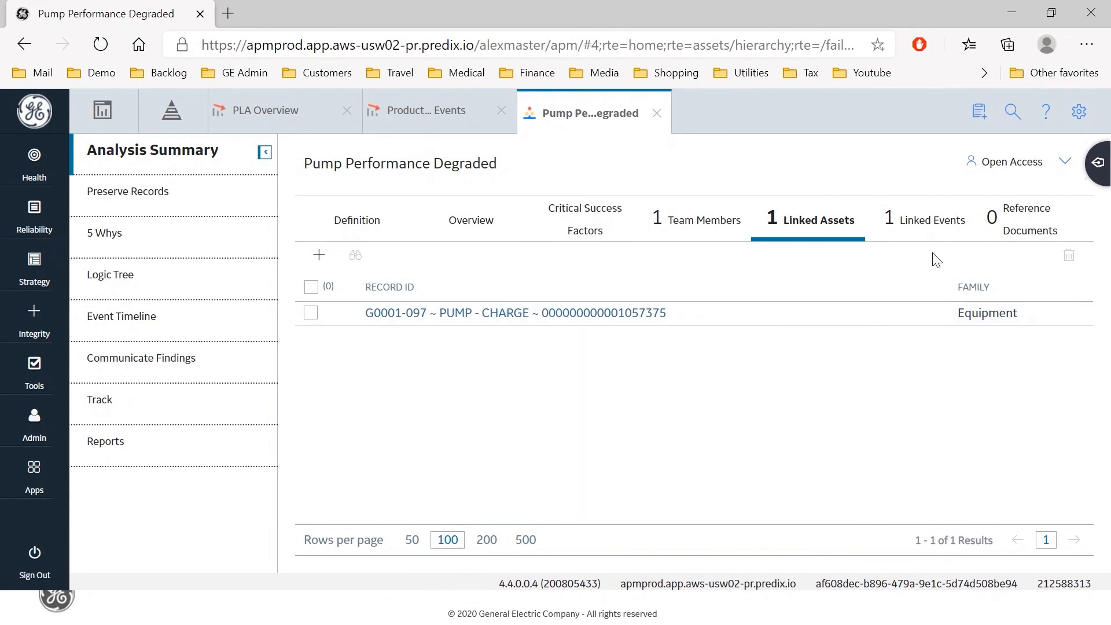
mouse_move(942, 224)
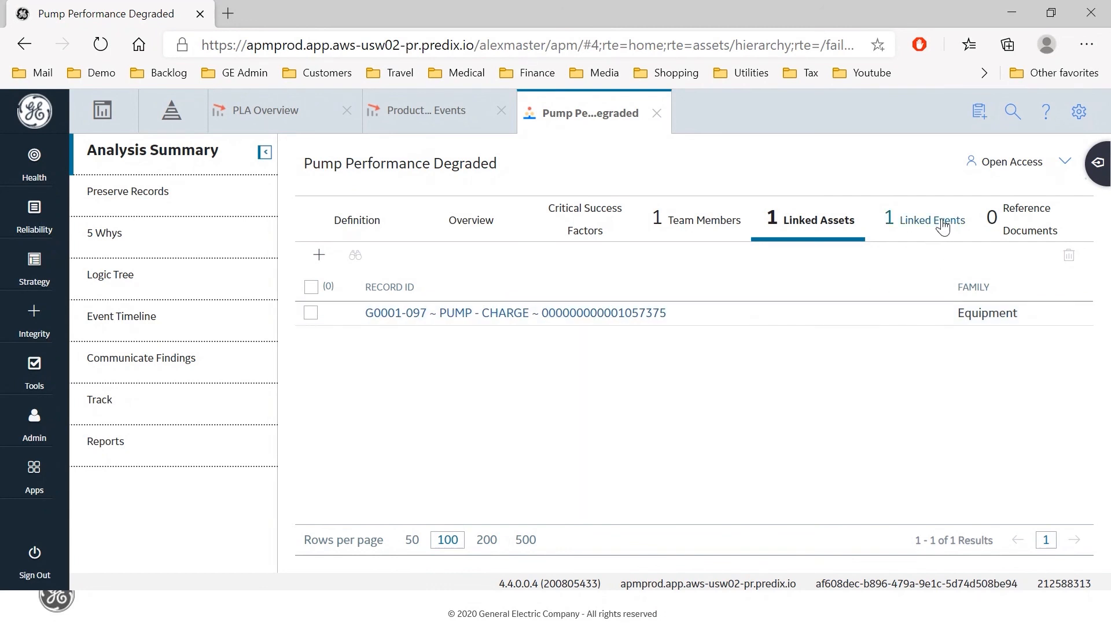
click(930, 220)
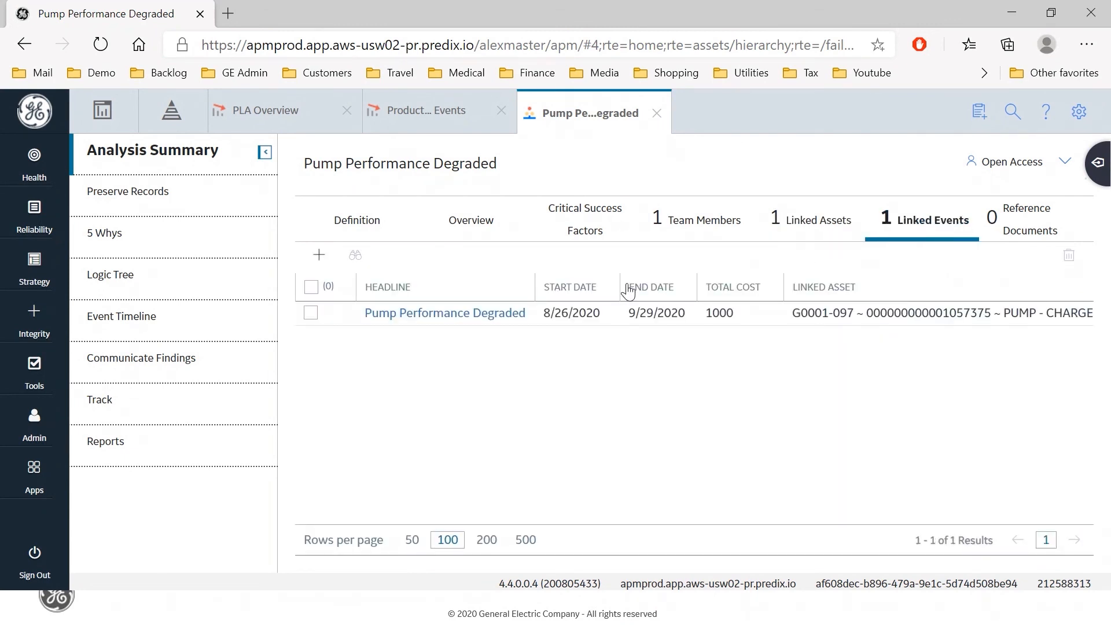
mouse_move(480, 327)
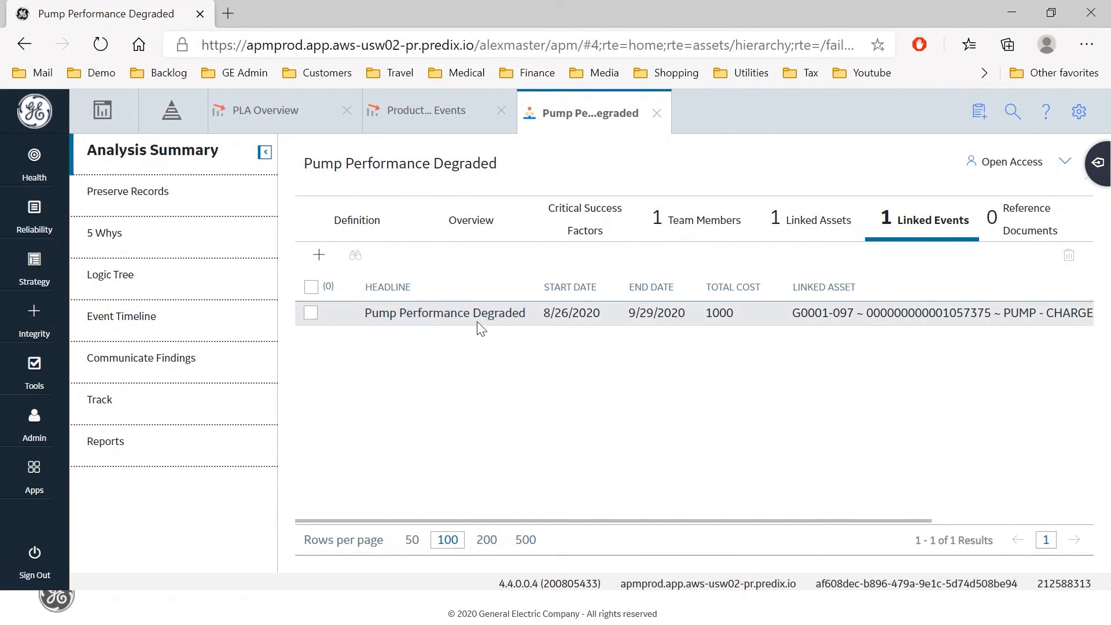
mouse_move(552, 447)
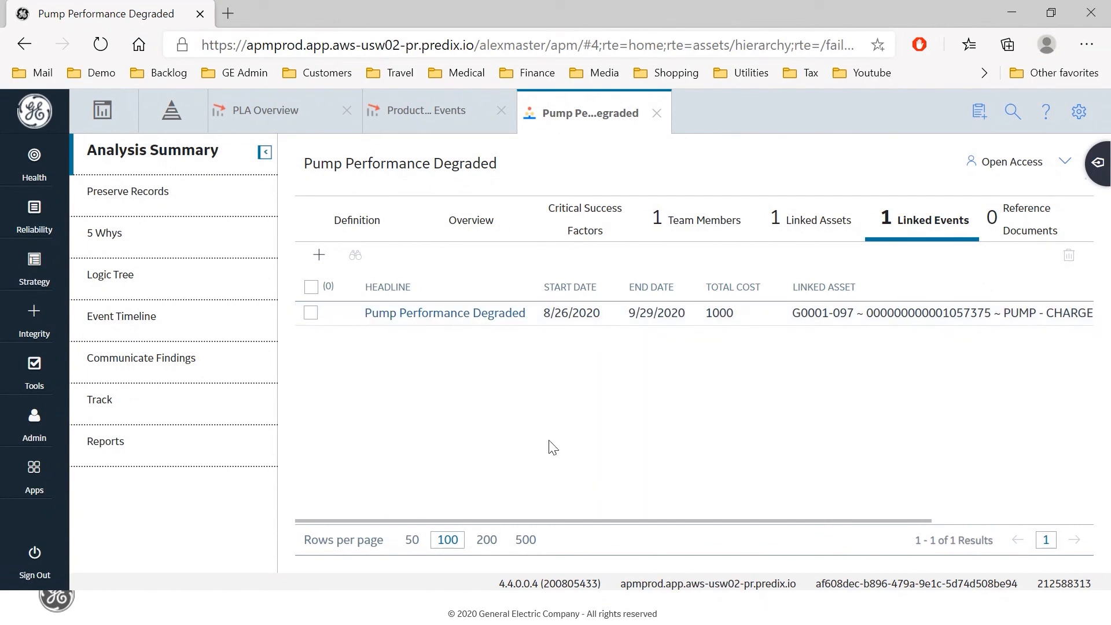